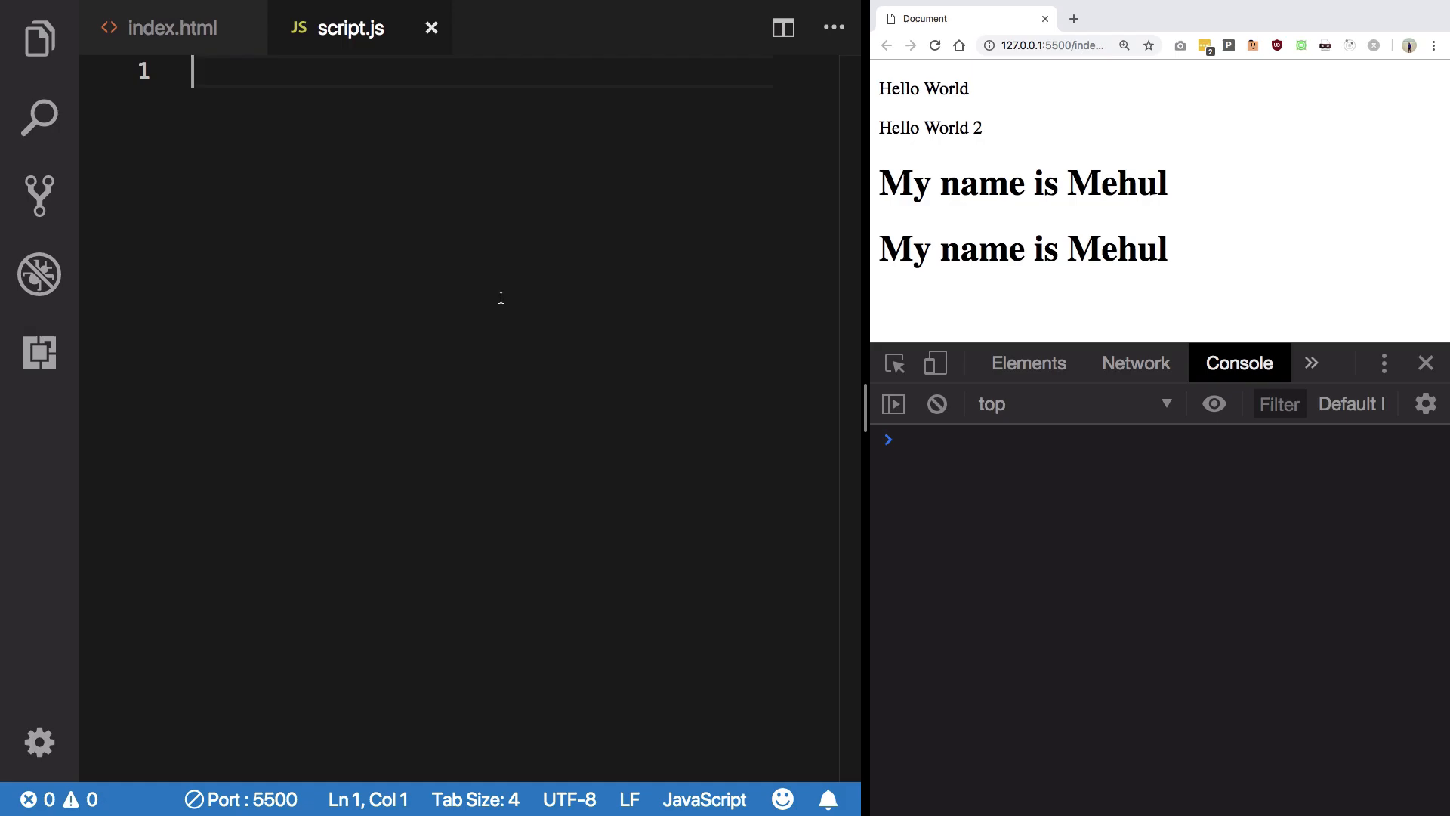
# - Write an empty try { } catch(err) { } block in script.js
pyautogui.write('try {')
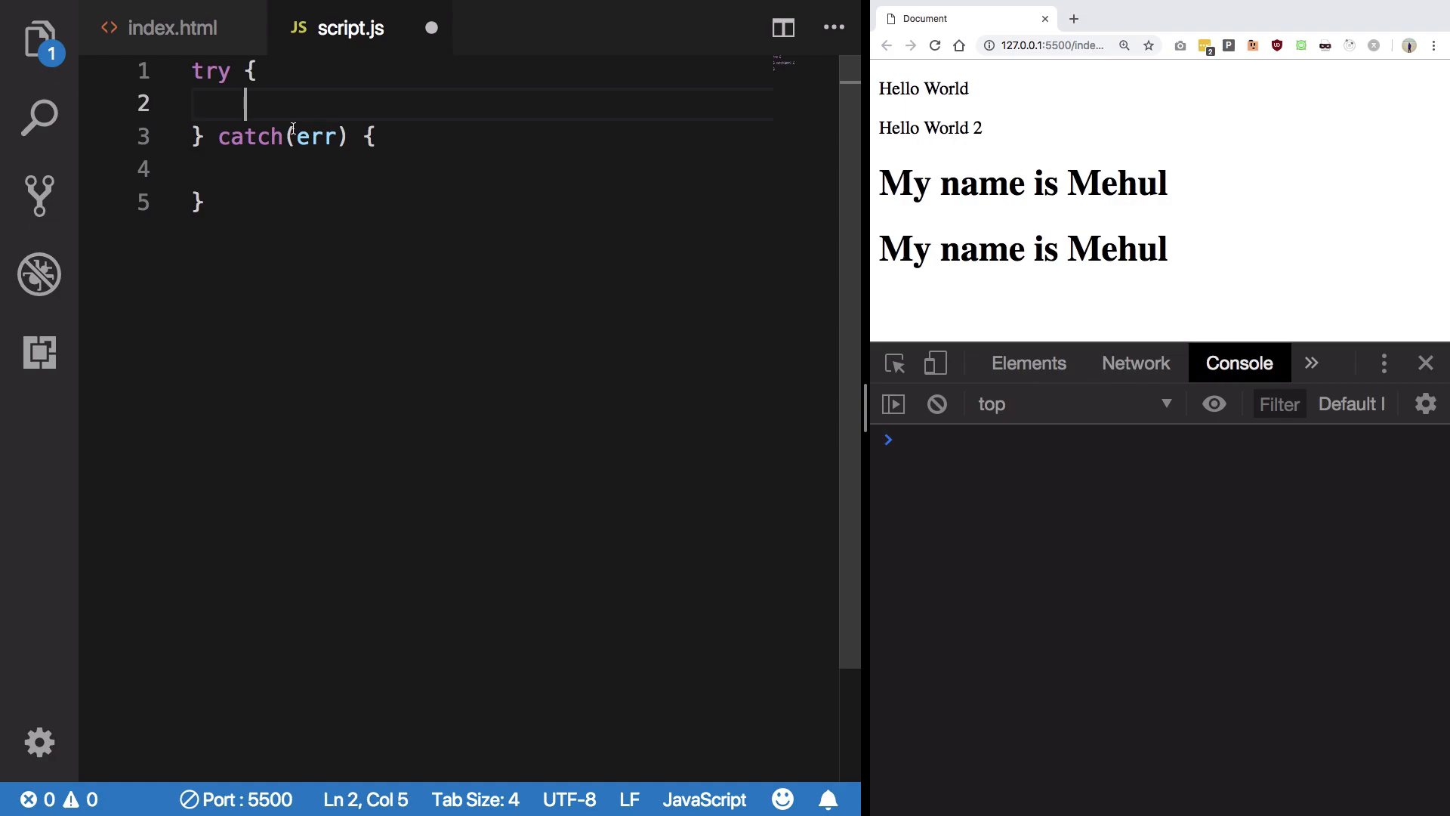
pyautogui.moveTo(309, 292)
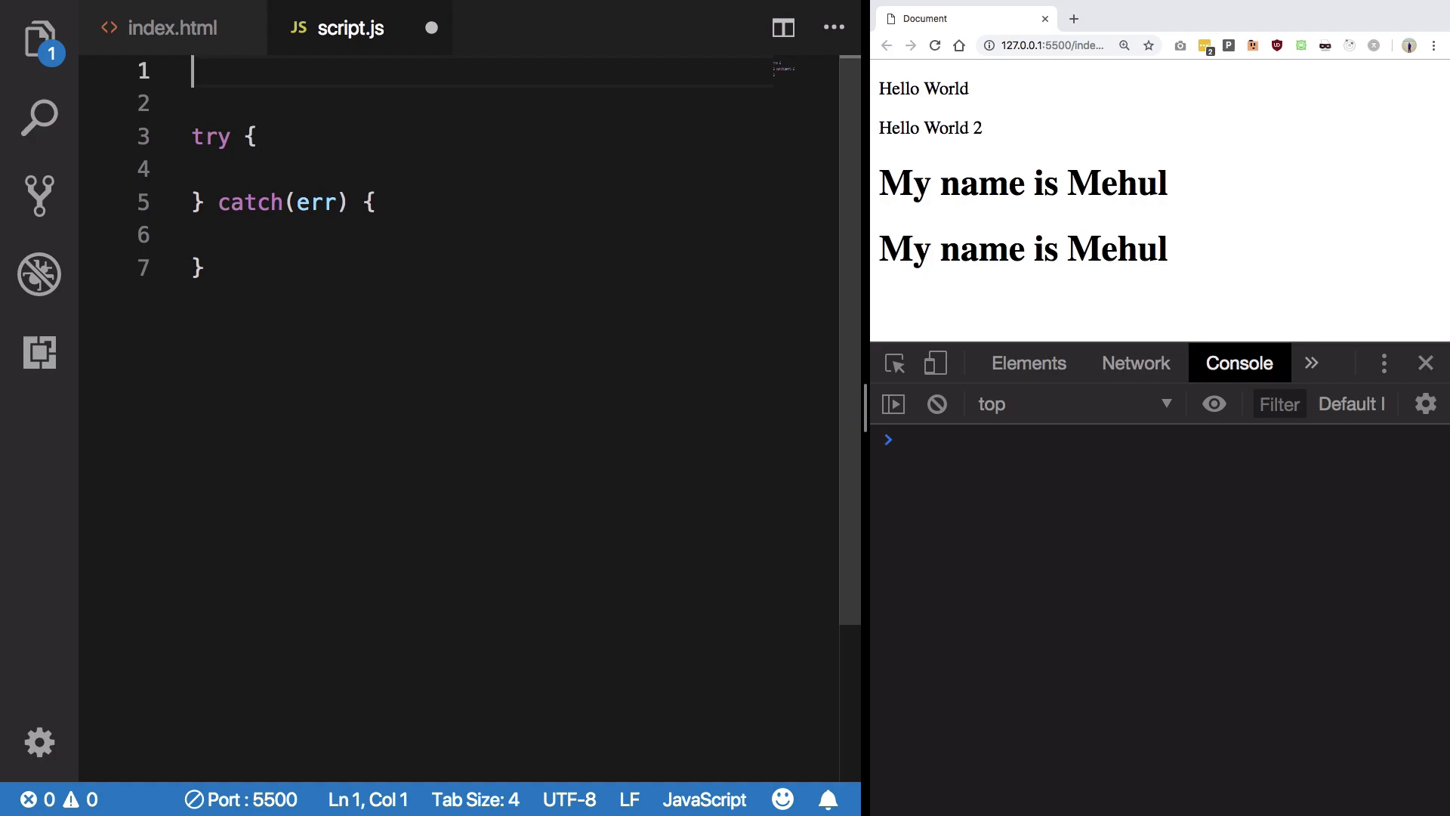
# - Declare let i = 100 and let j = 0 above the try block
pyautogui.write('let')
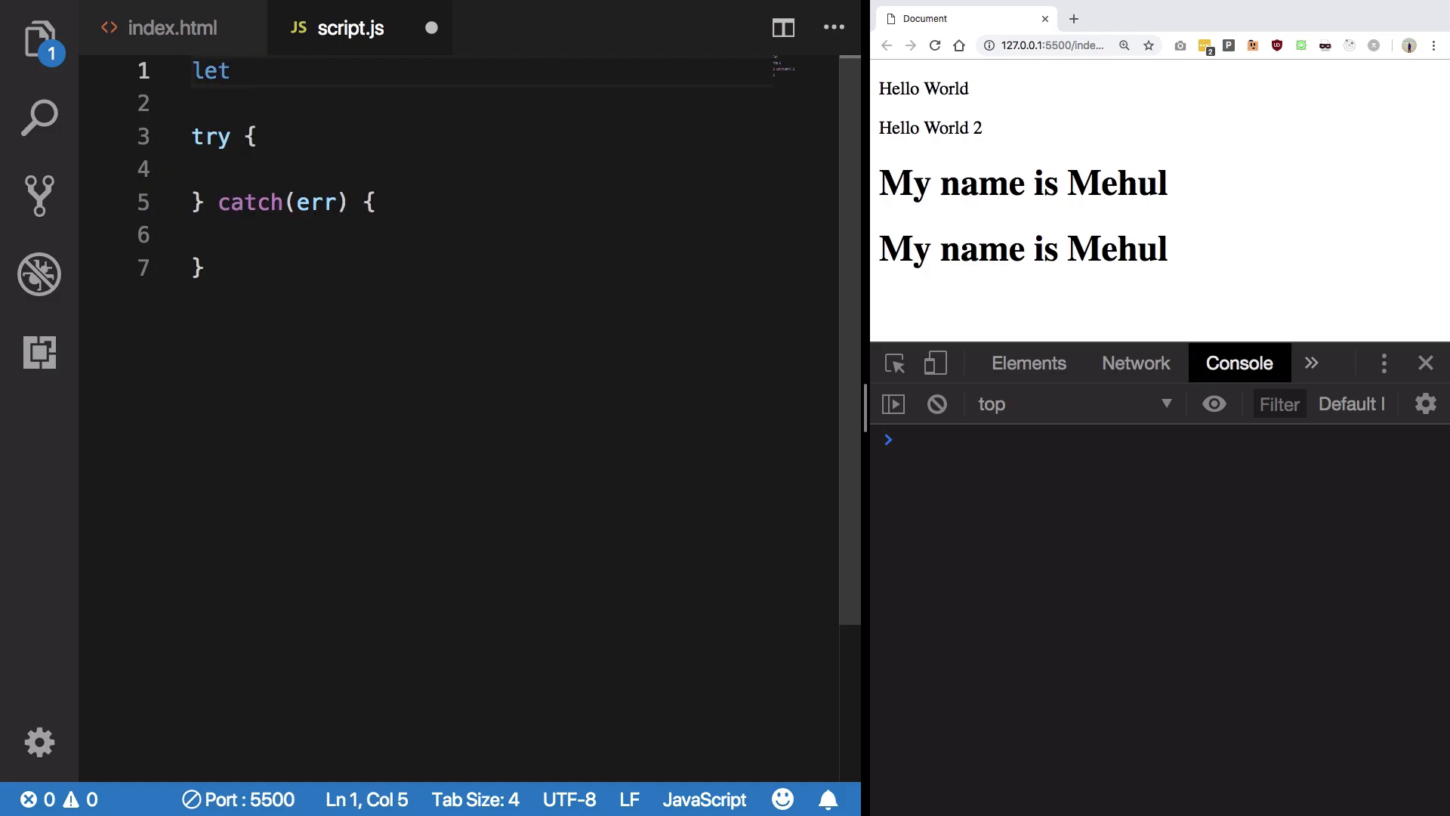
pyautogui.write('i = 100;')
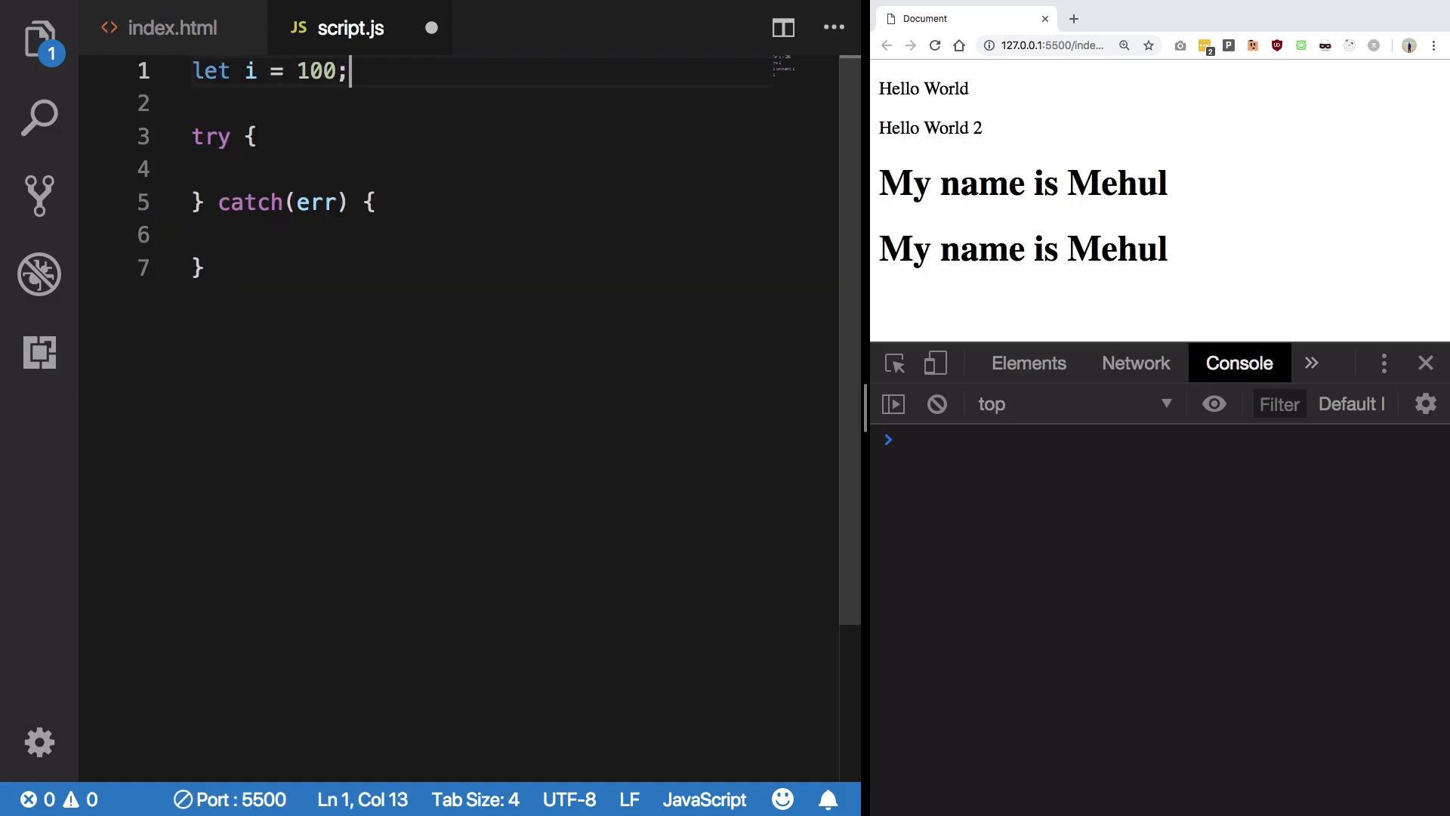
pyautogui.write('let j = 0;')
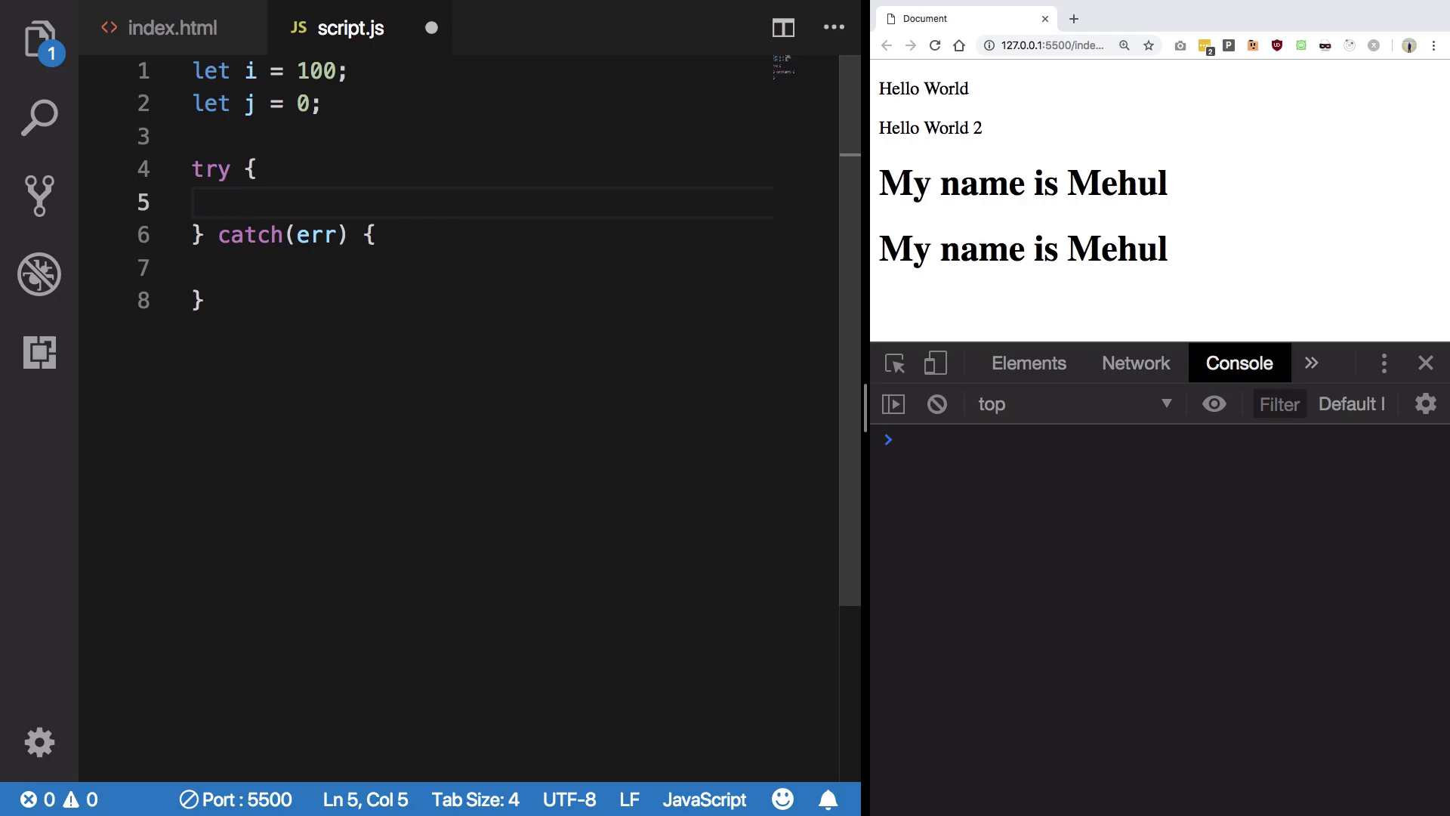
# - Inside try, throw "j cannot be zero" when j == 0
pyautogui.write('if(')
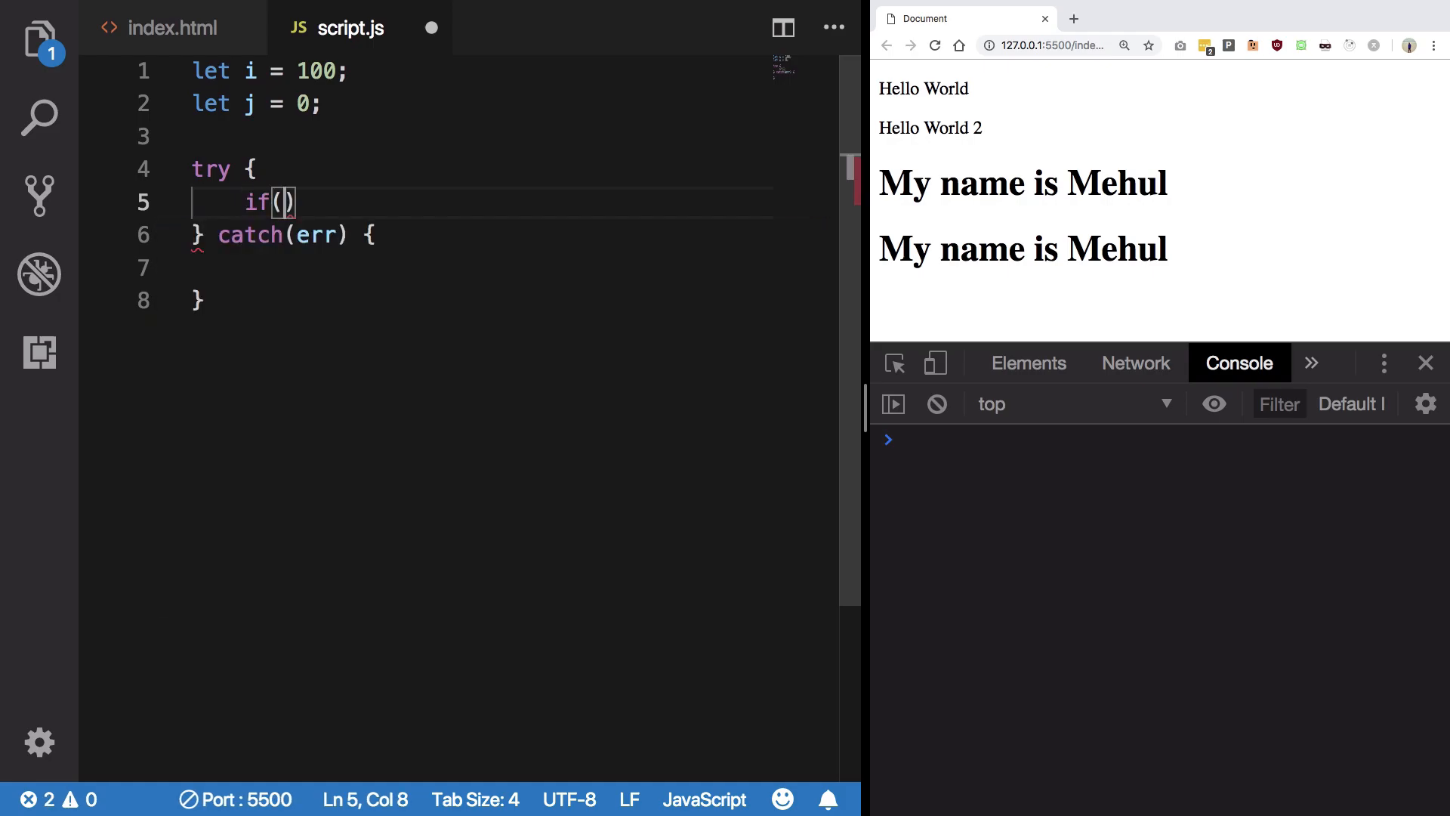
pyautogui.write('j == 0) {')
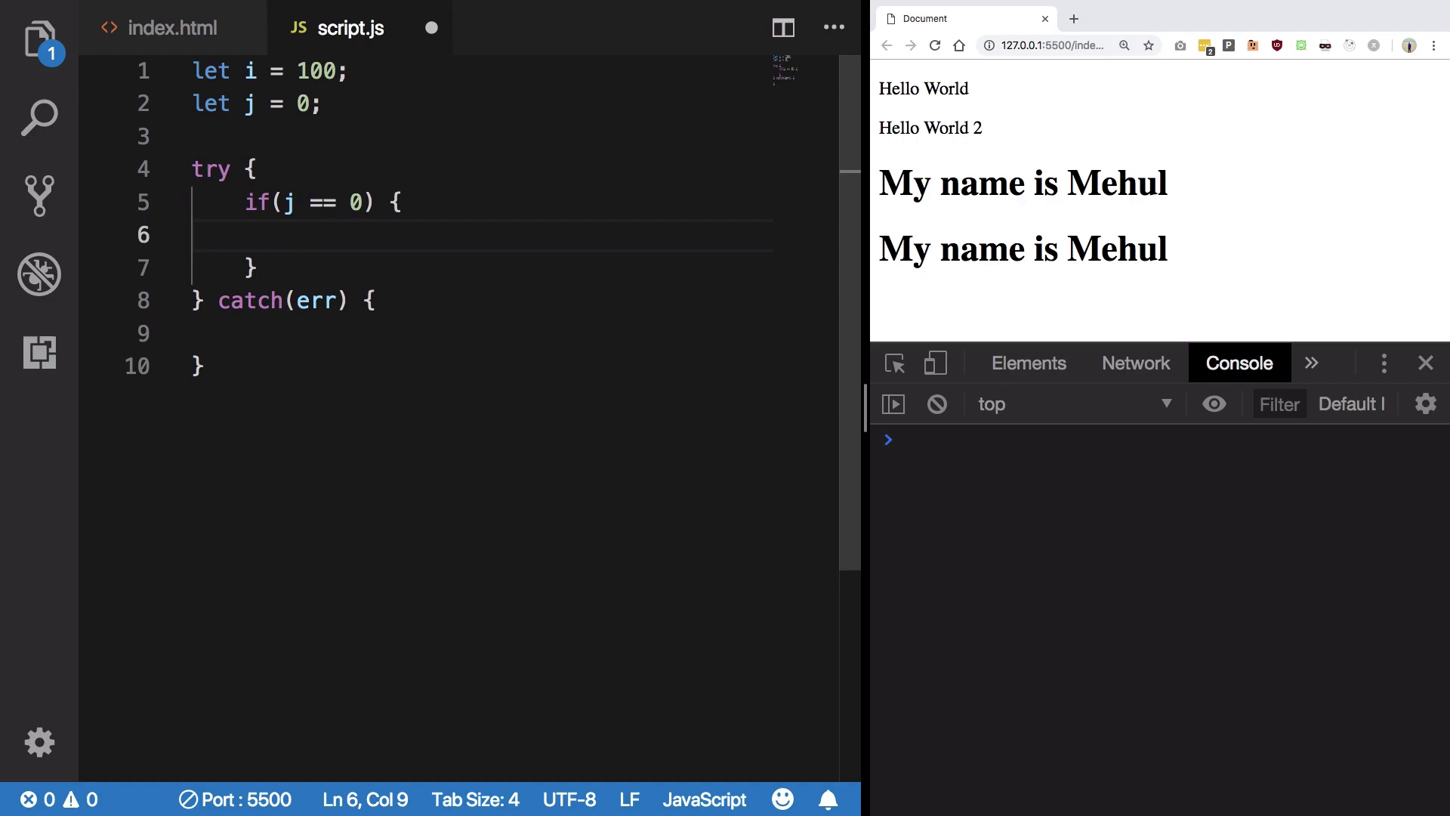
pyautogui.write('throw ""')
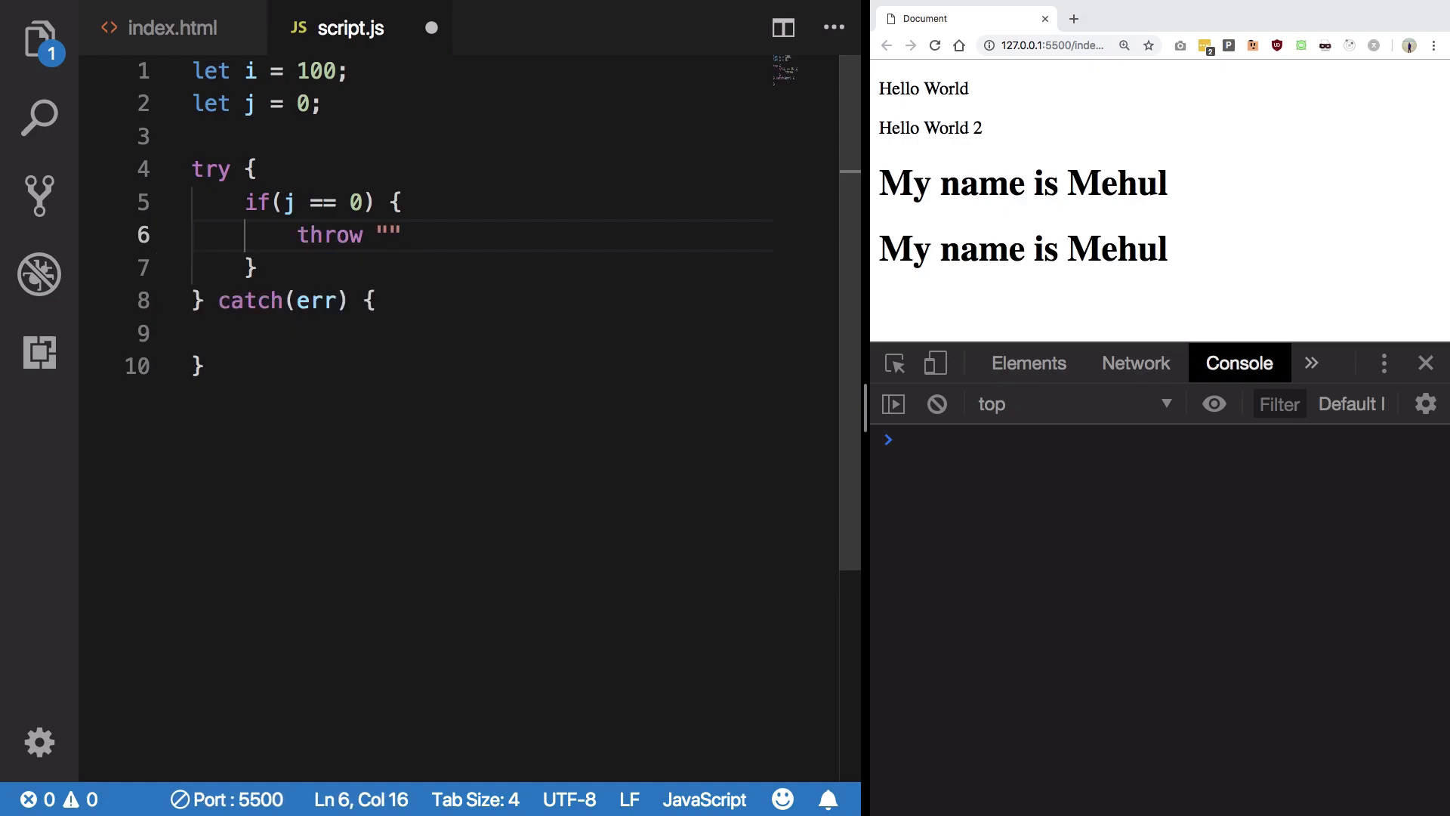
pyautogui.write('j')
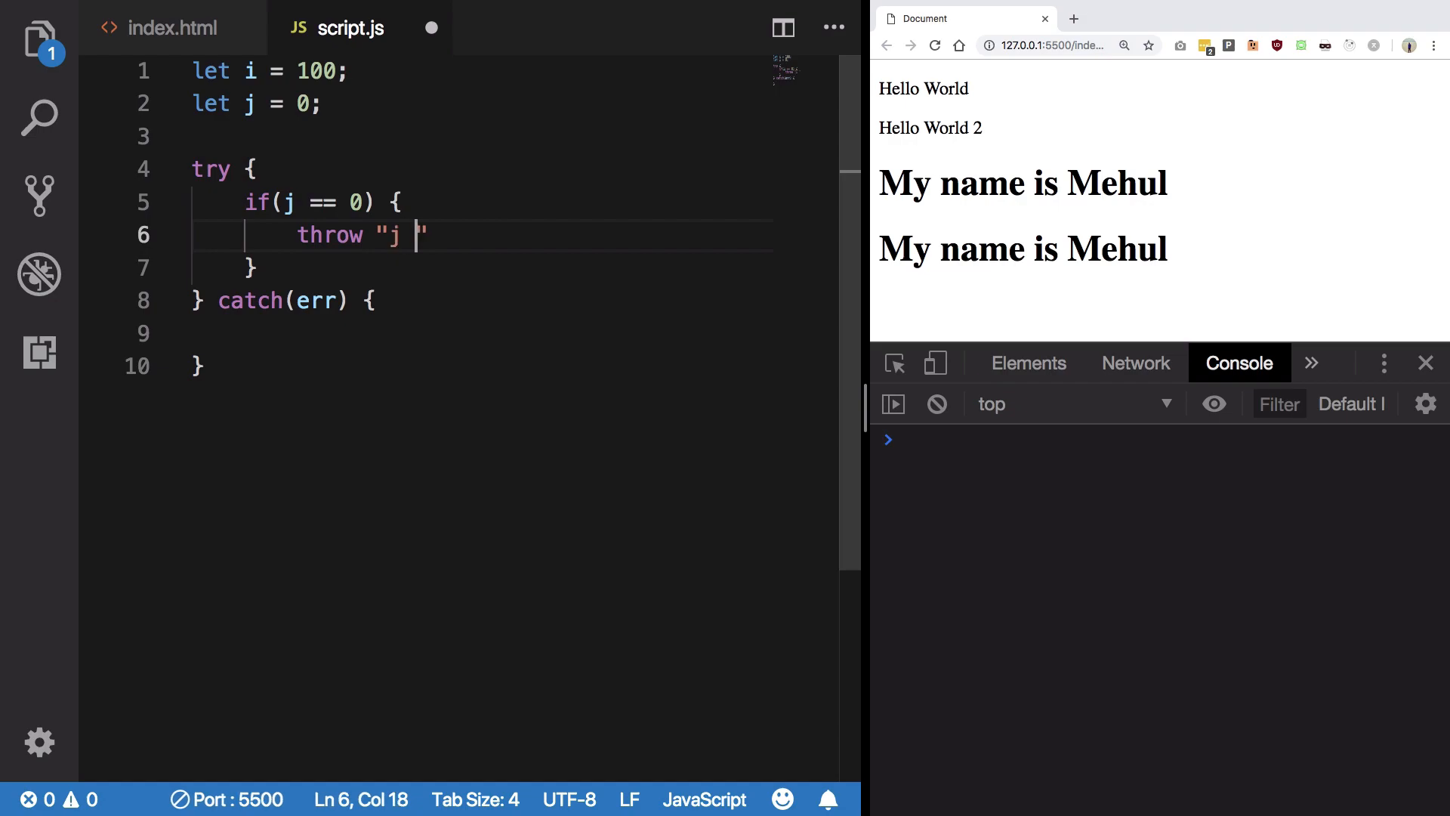
pyautogui.write('cannot be zero')
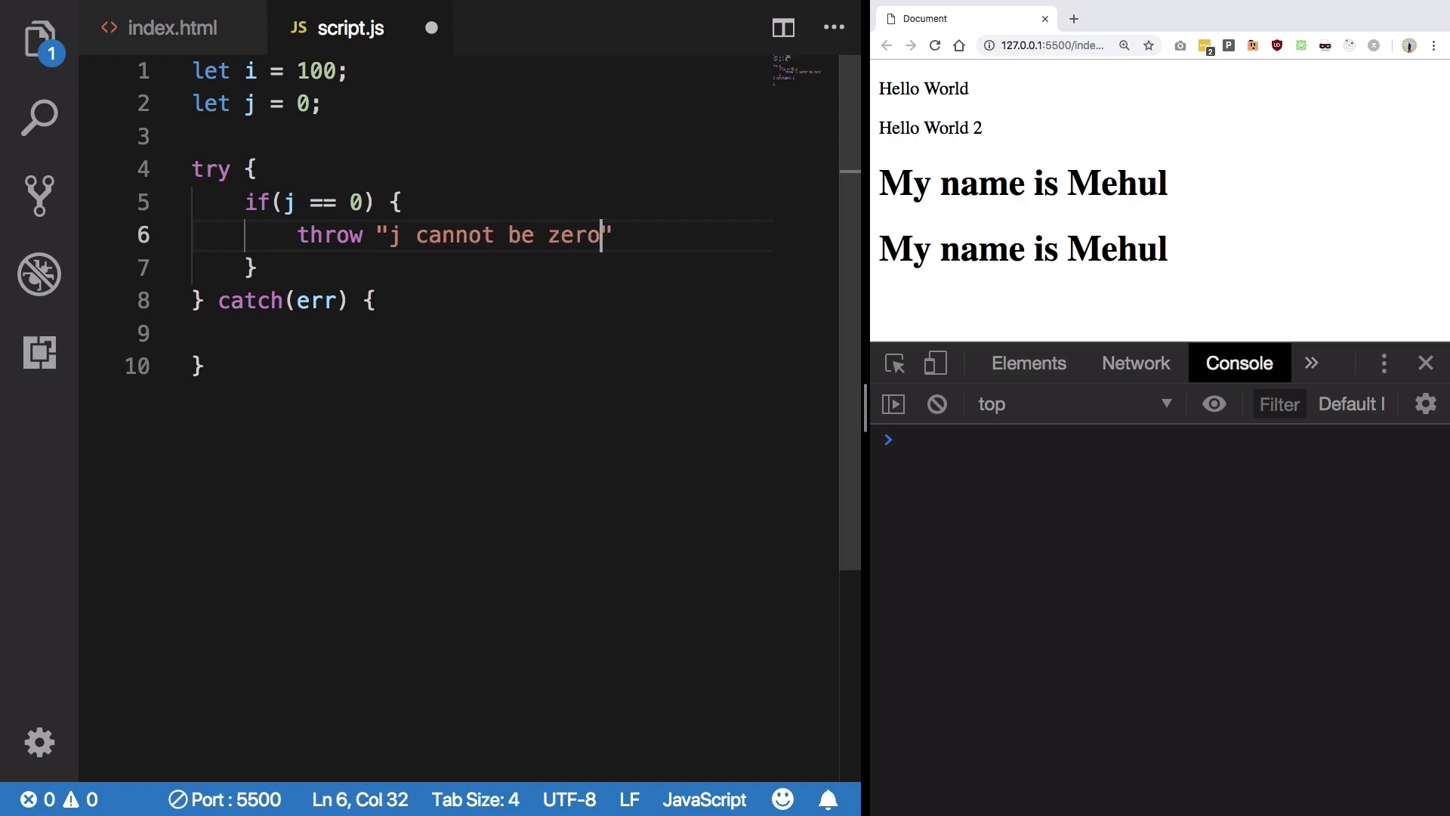
# - Log the caught error with console.log(err) in the catch block and save
pyautogui.click(374, 301)
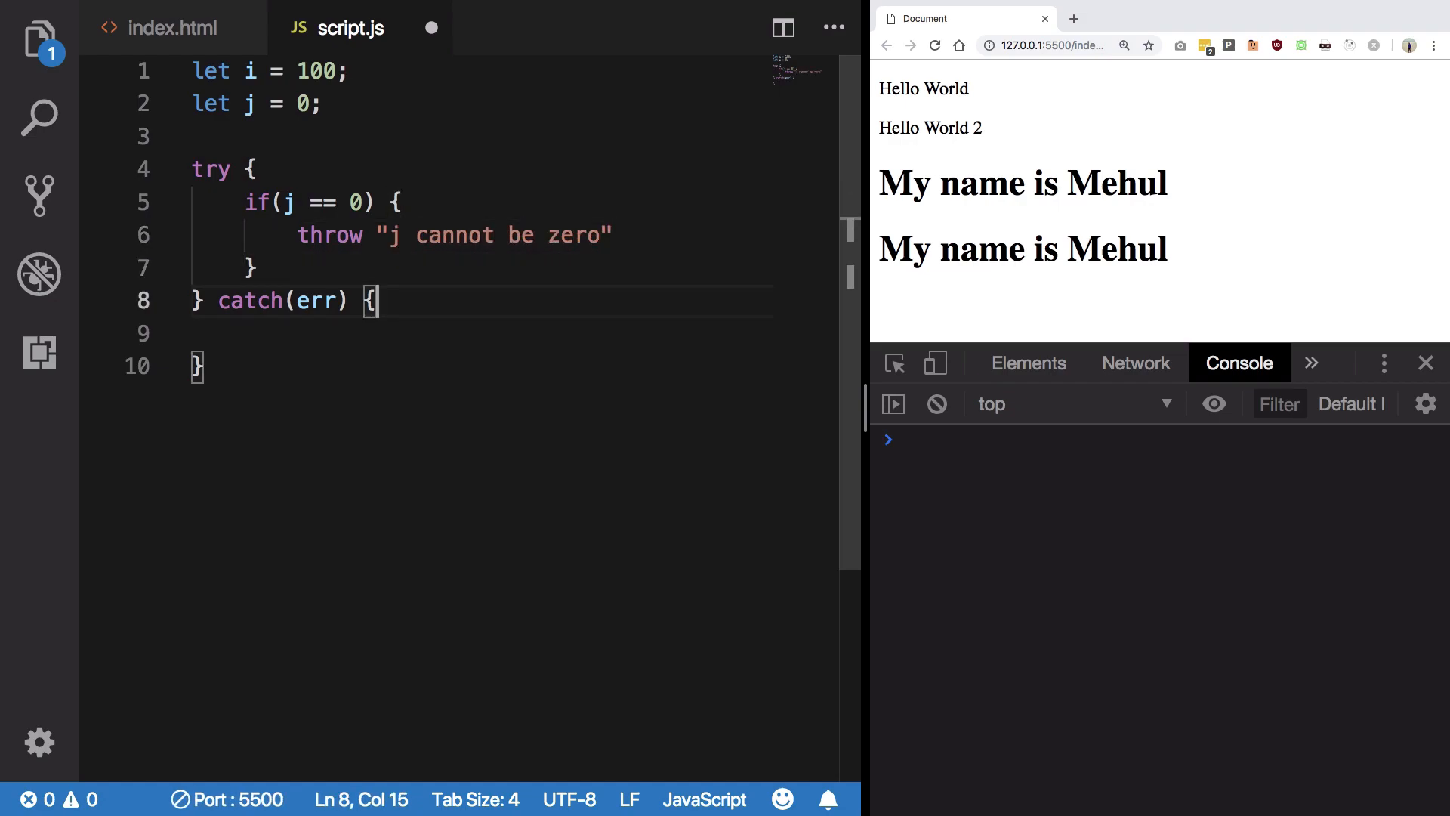
pyautogui.write('console')
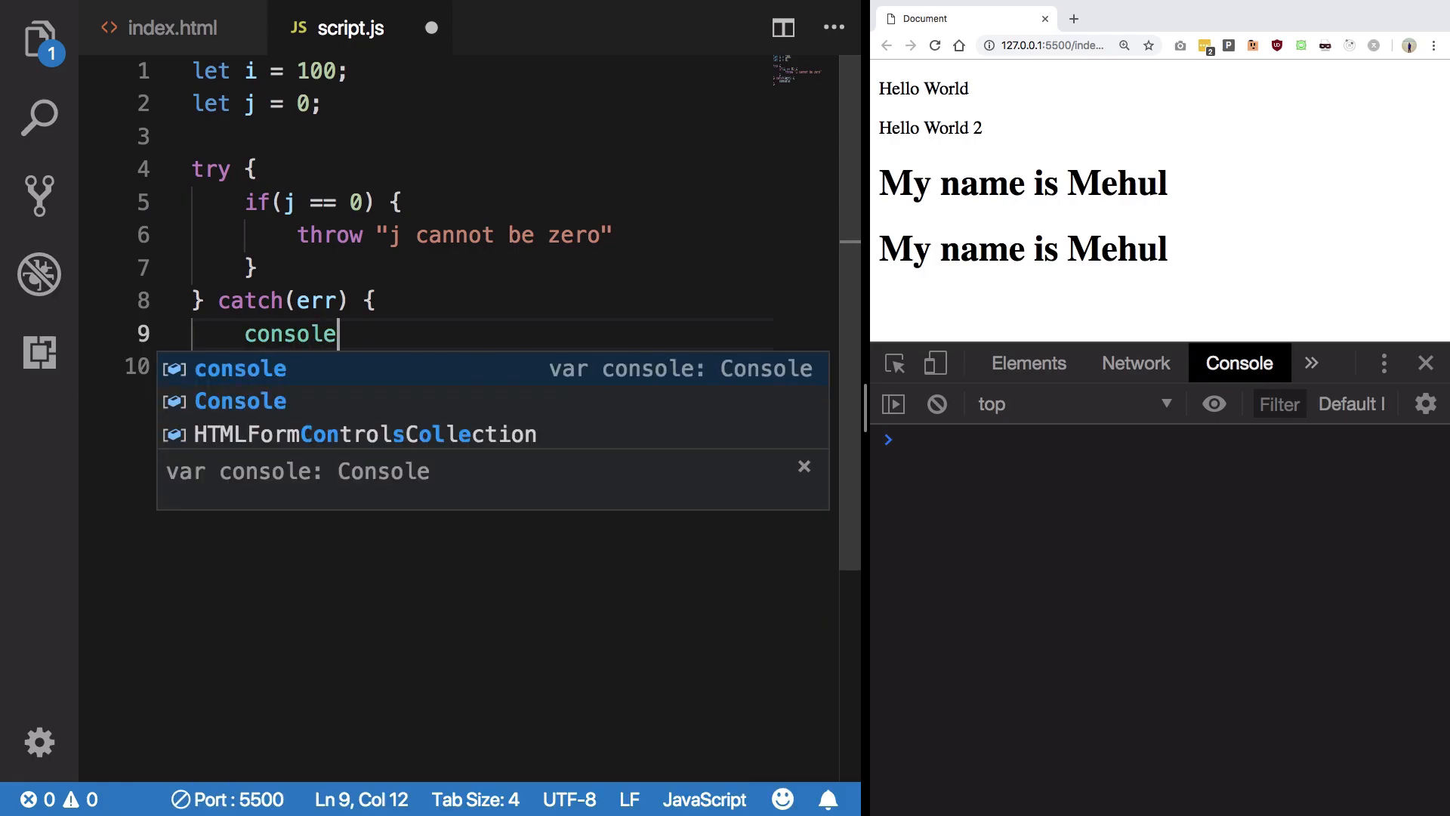
pyautogui.write('.log(err)')
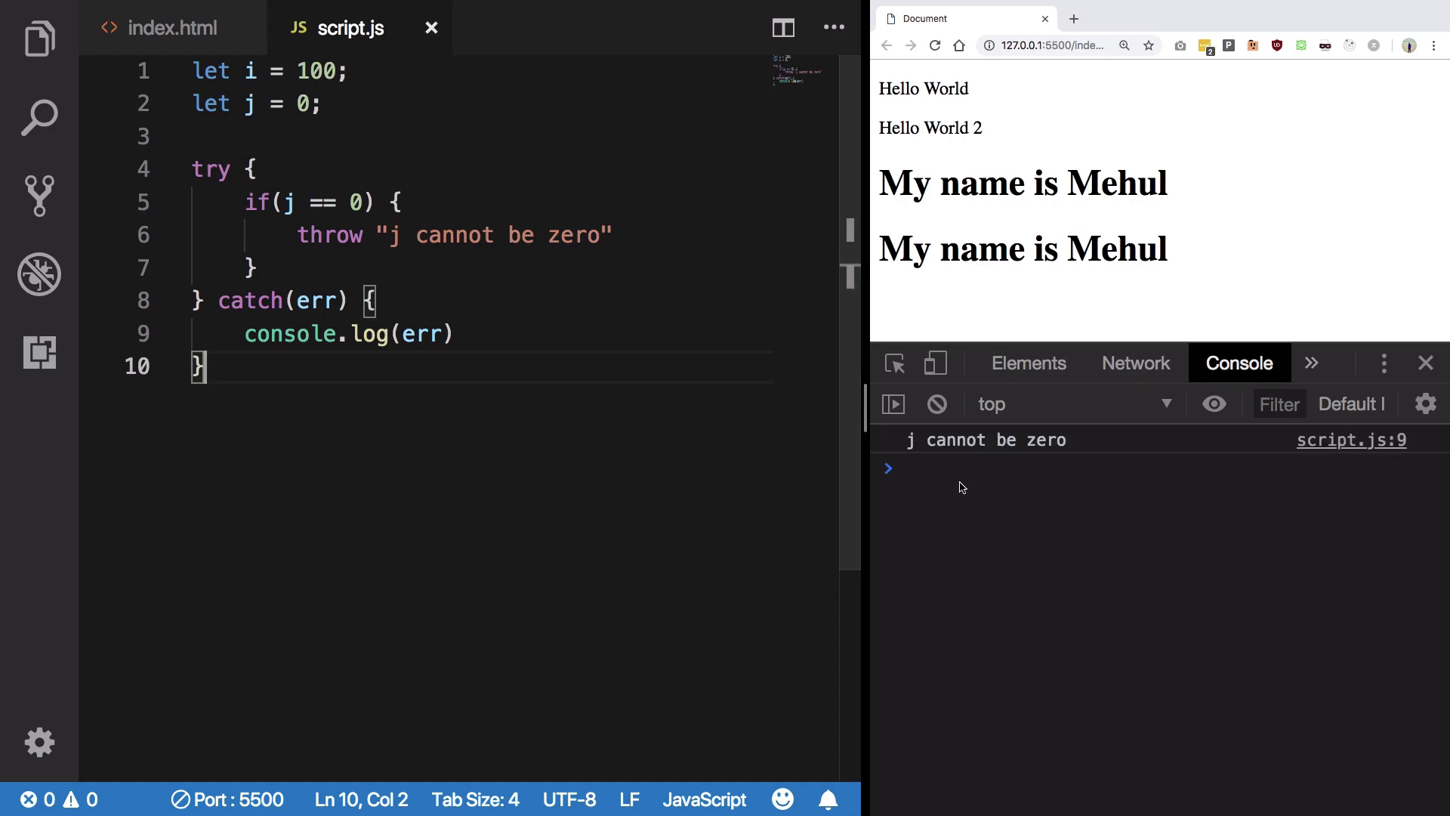
# - Change j's value to 2 after noting the caught zero message
pyautogui.doubleClick(986, 440)
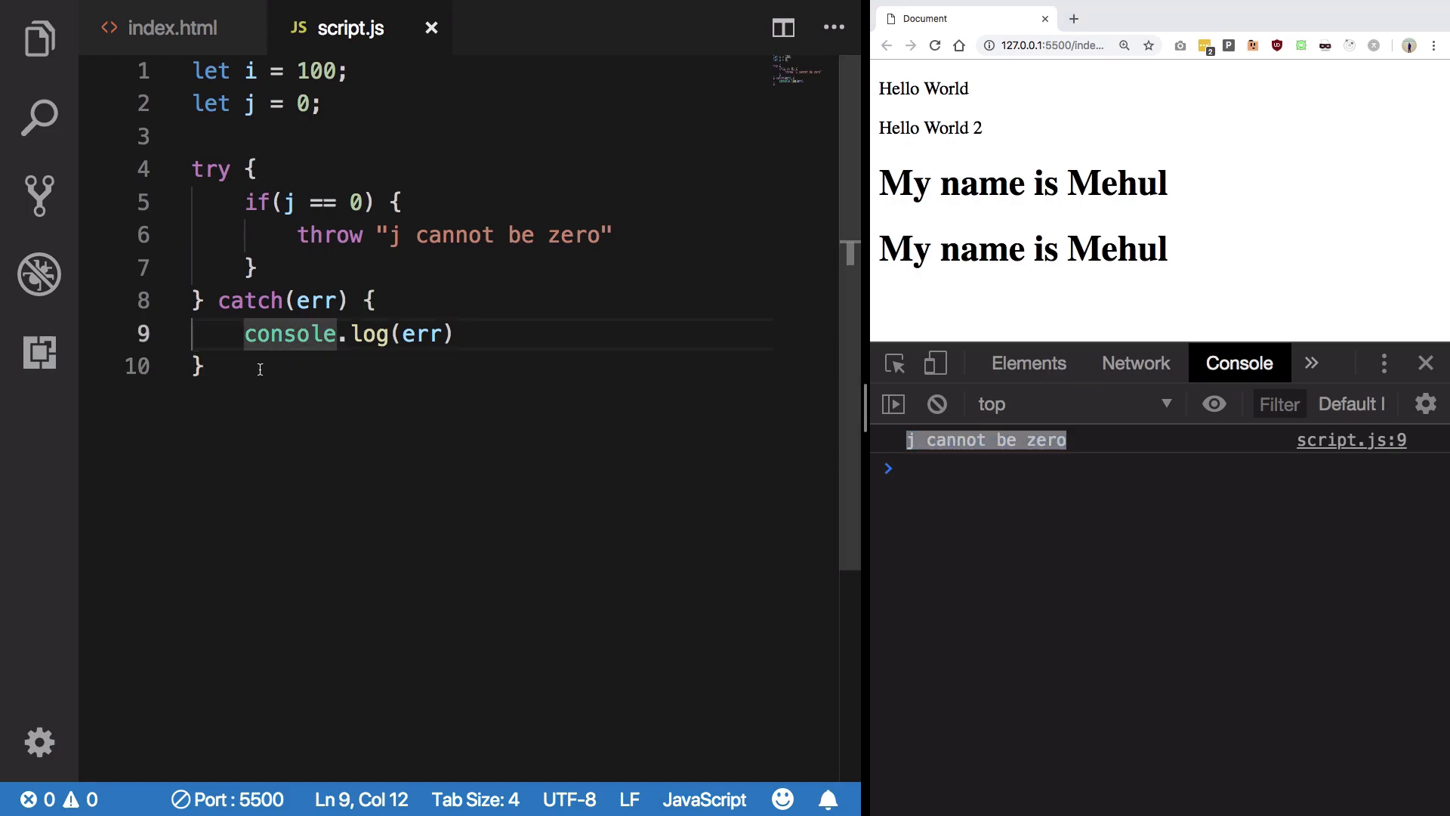
pyautogui.click(323, 200)
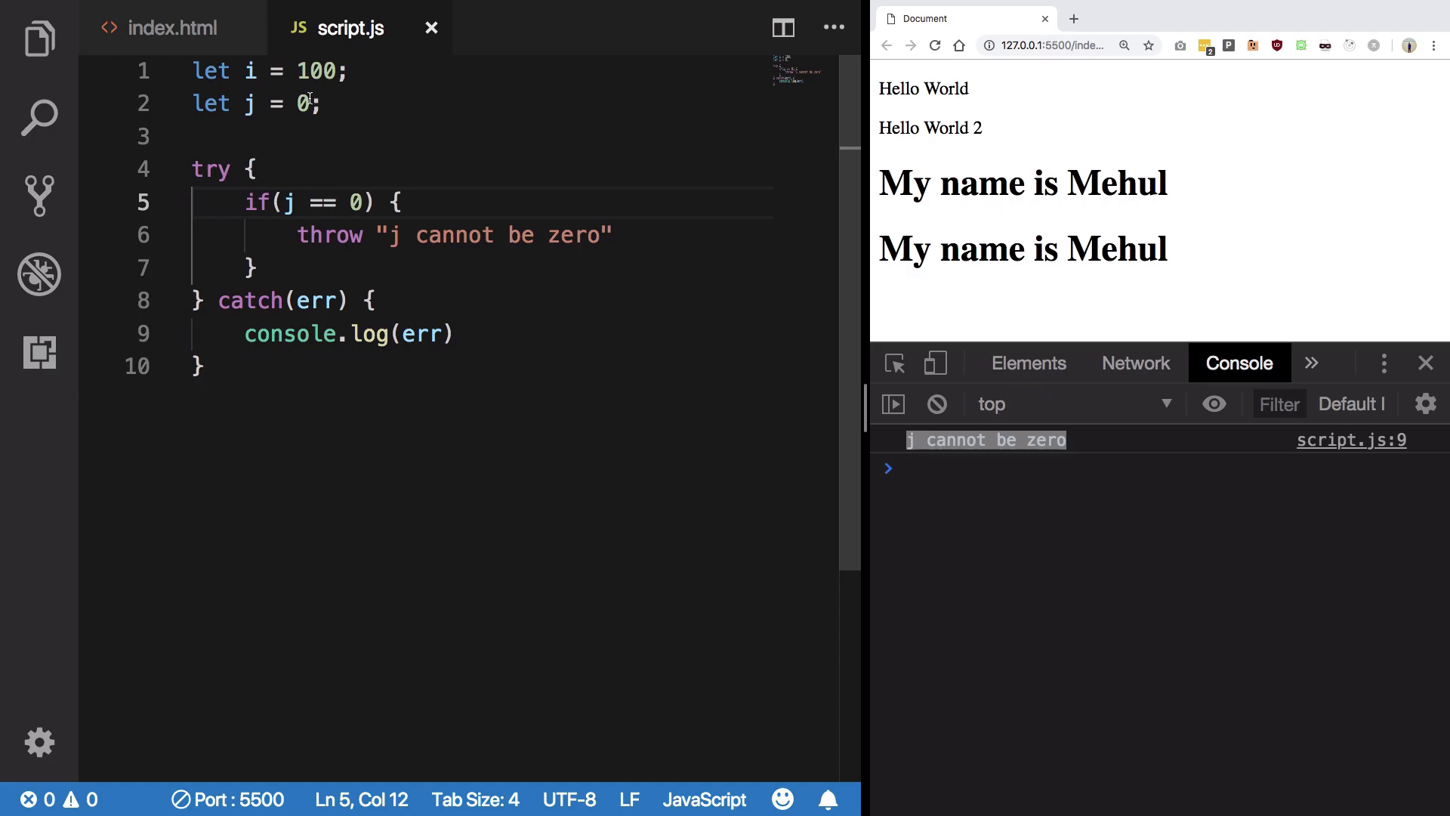
pyautogui.write('2')
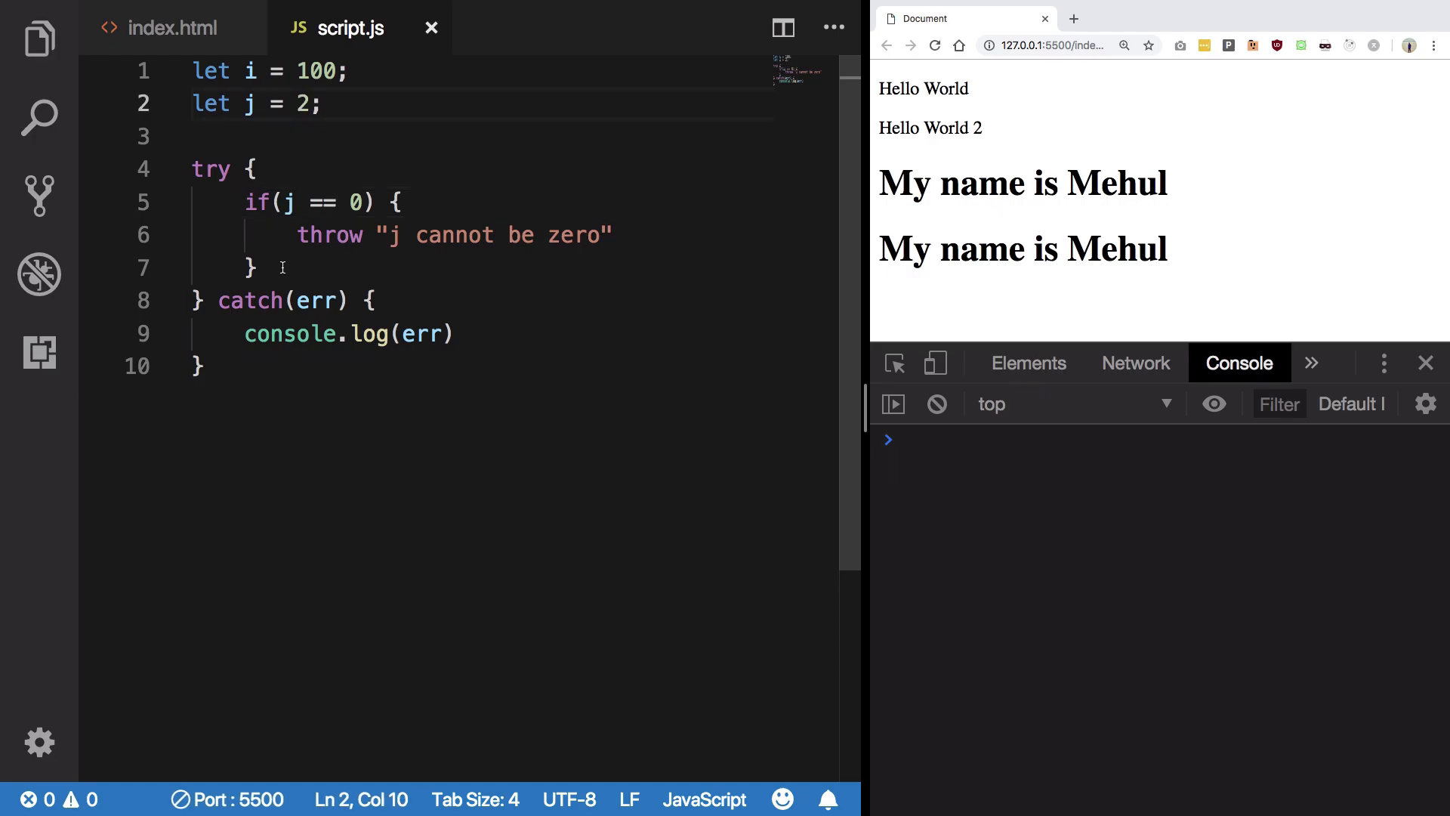
# - Add console.log(i/j); after the if block so the console prints 50
pyautogui.write('console.log')
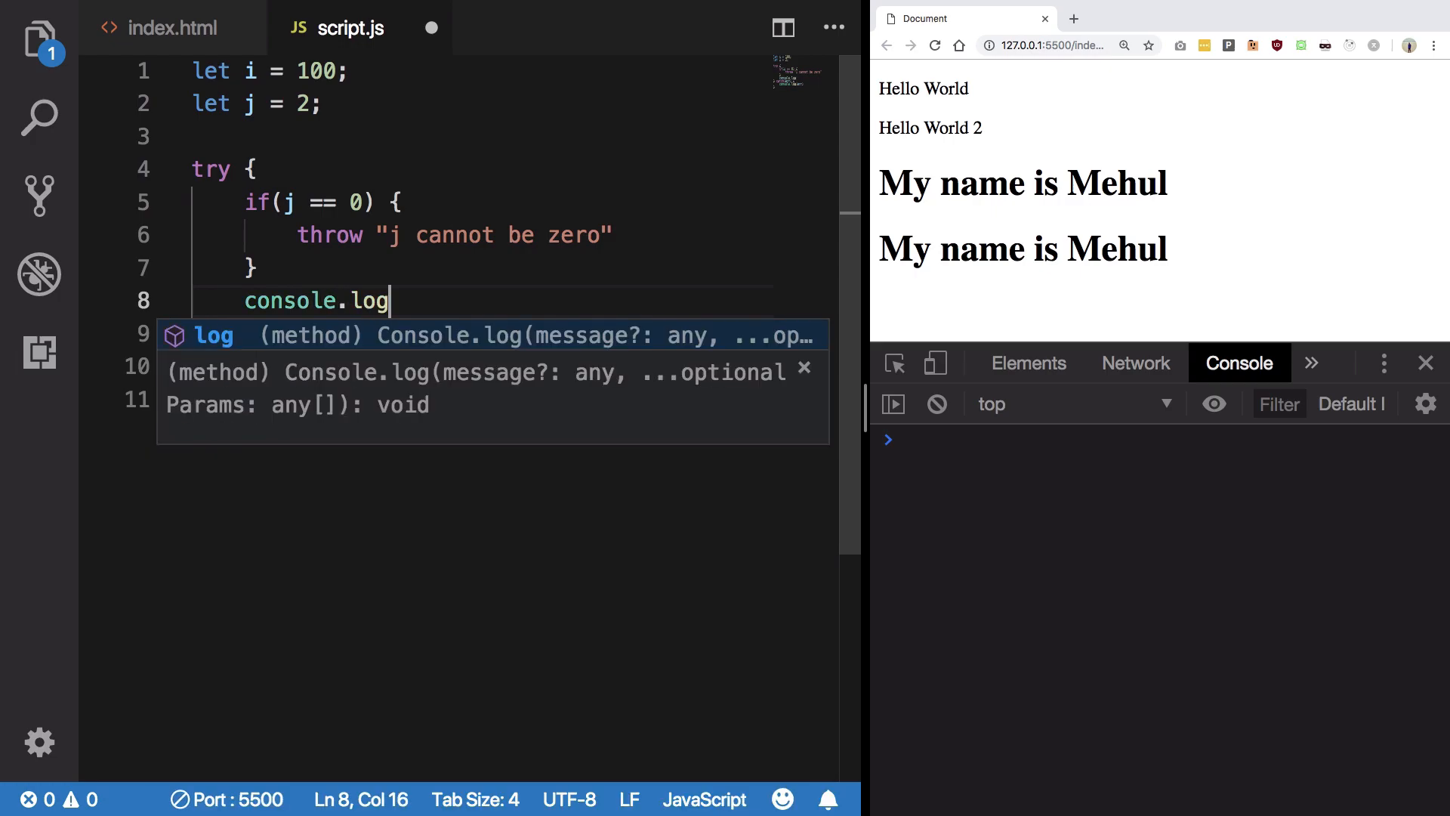
pyautogui.write('(i/j')
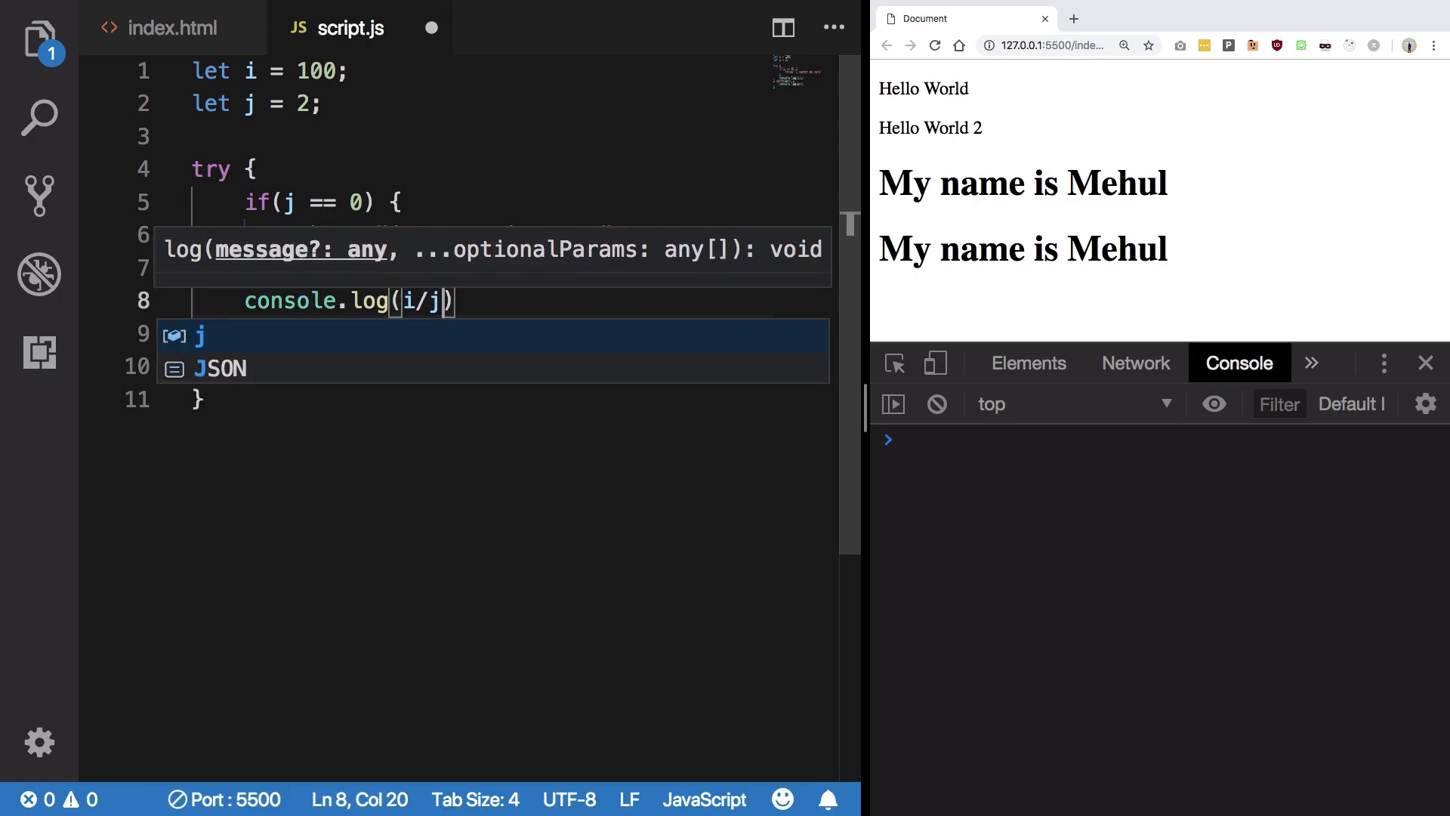
pyautogui.write(';')
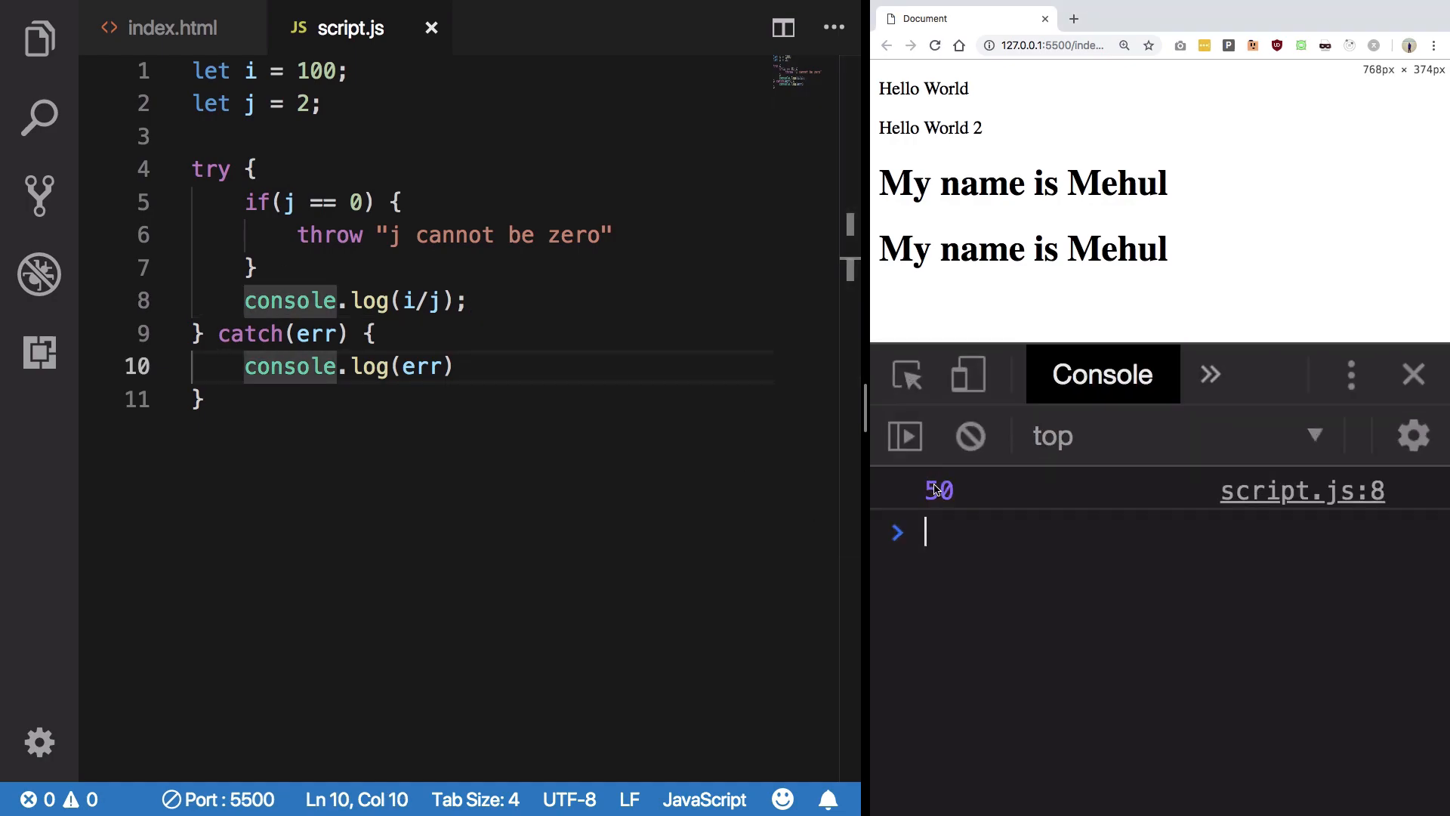
pyautogui.click(373, 334)
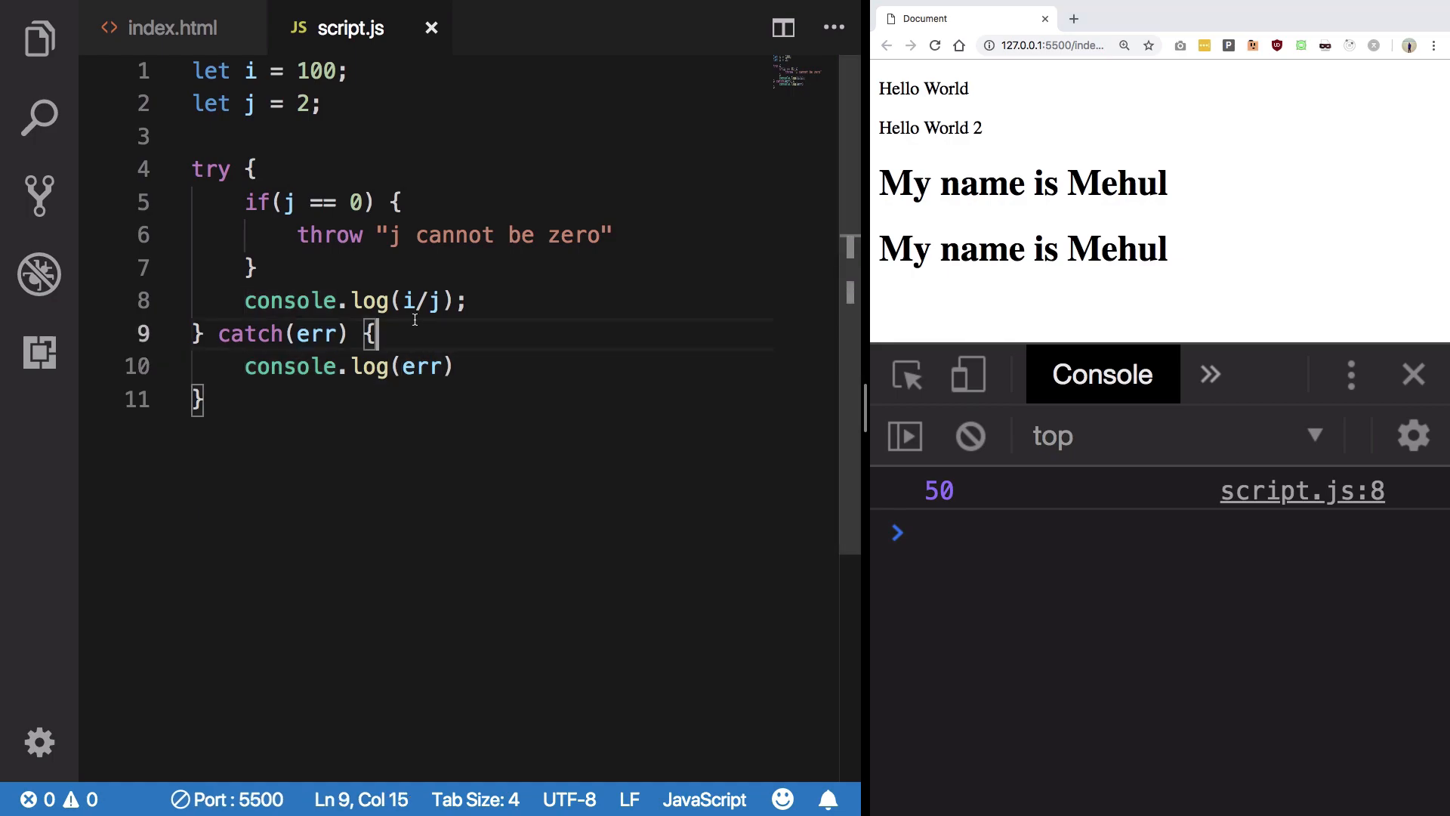
# - Set j to 0 to show the uncaught error, then restore the try/catch with console.log(err)
pyautogui.click(200, 399)
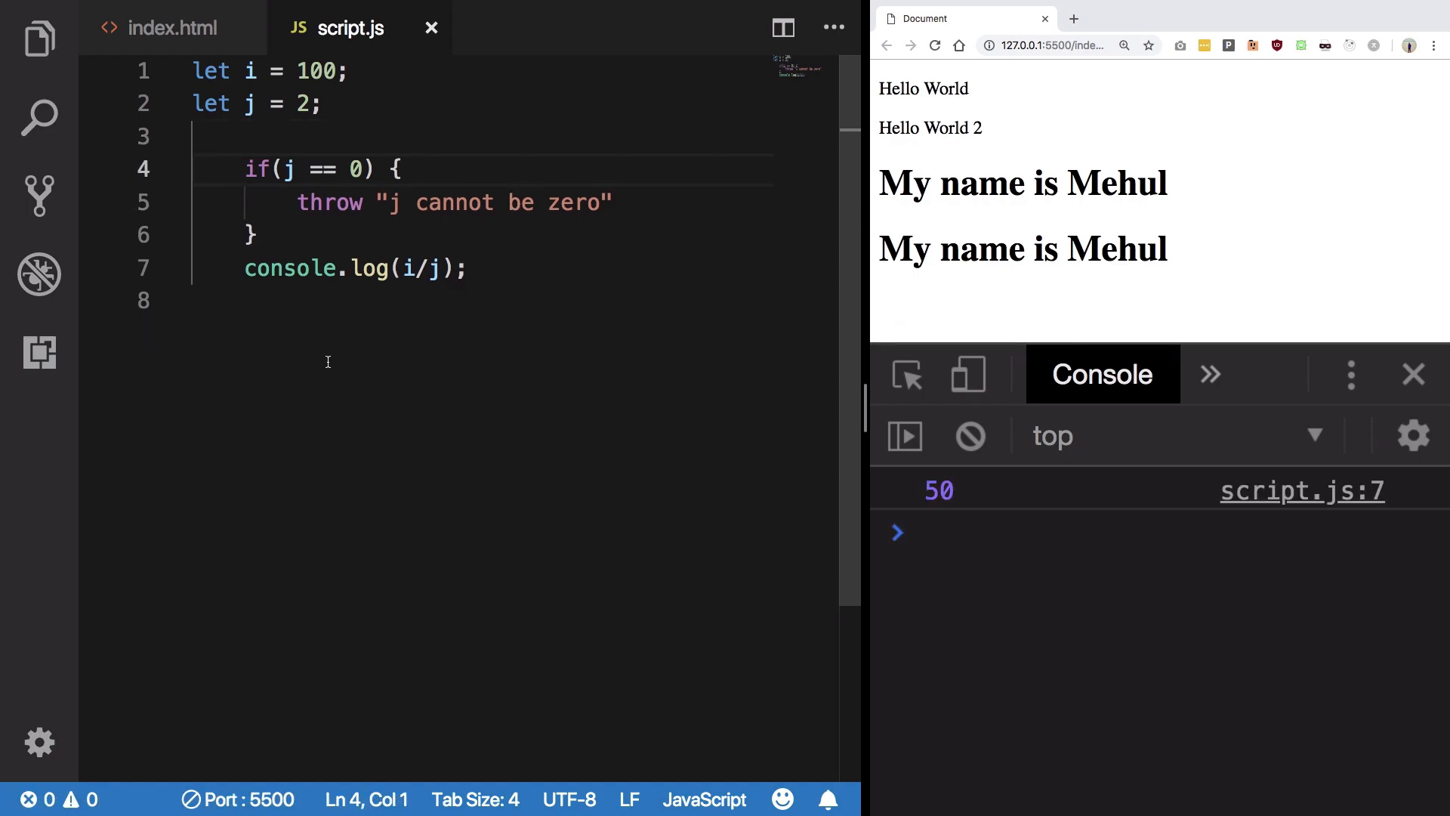
pyautogui.write('0')
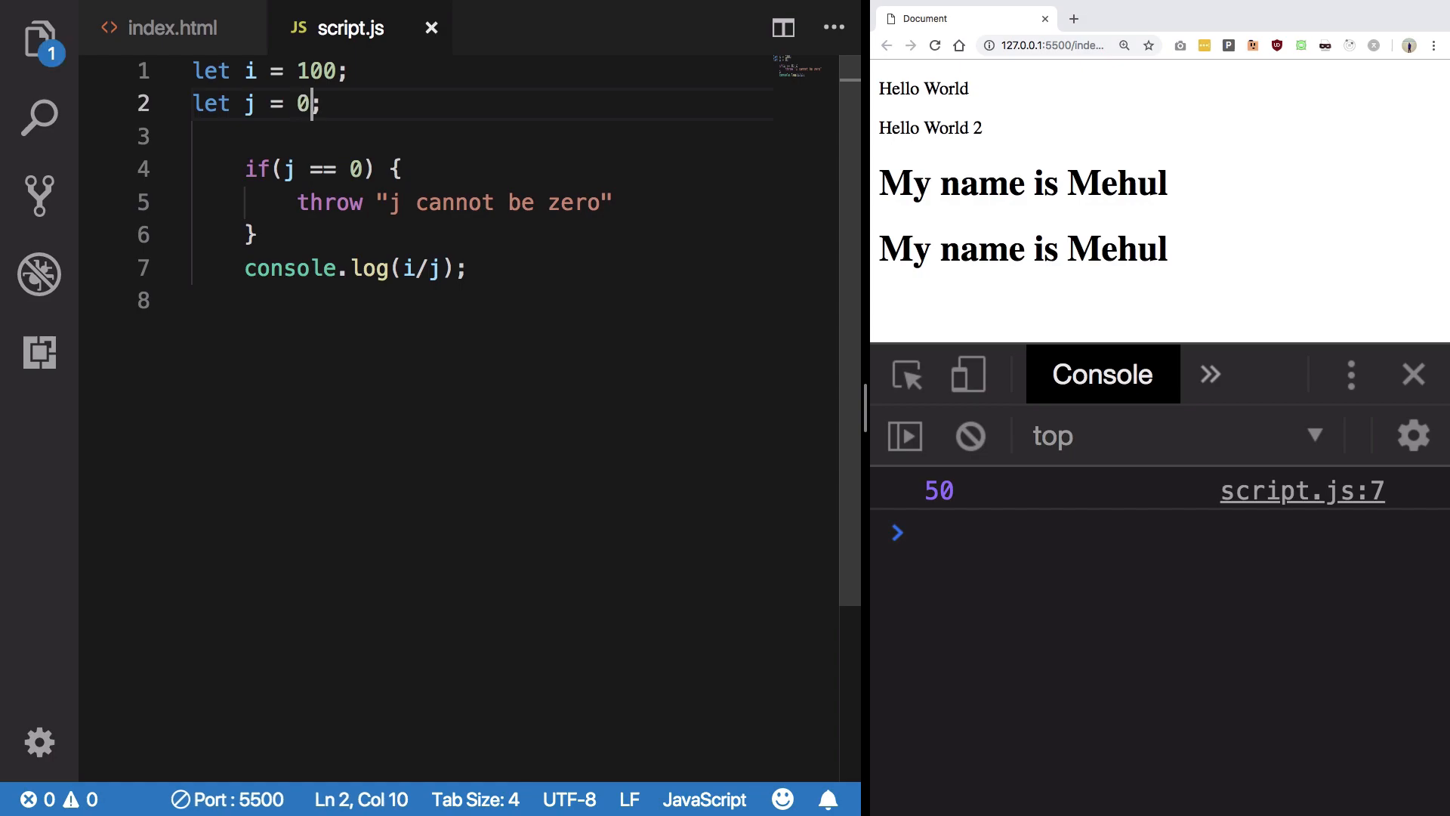
pyautogui.click(934, 44)
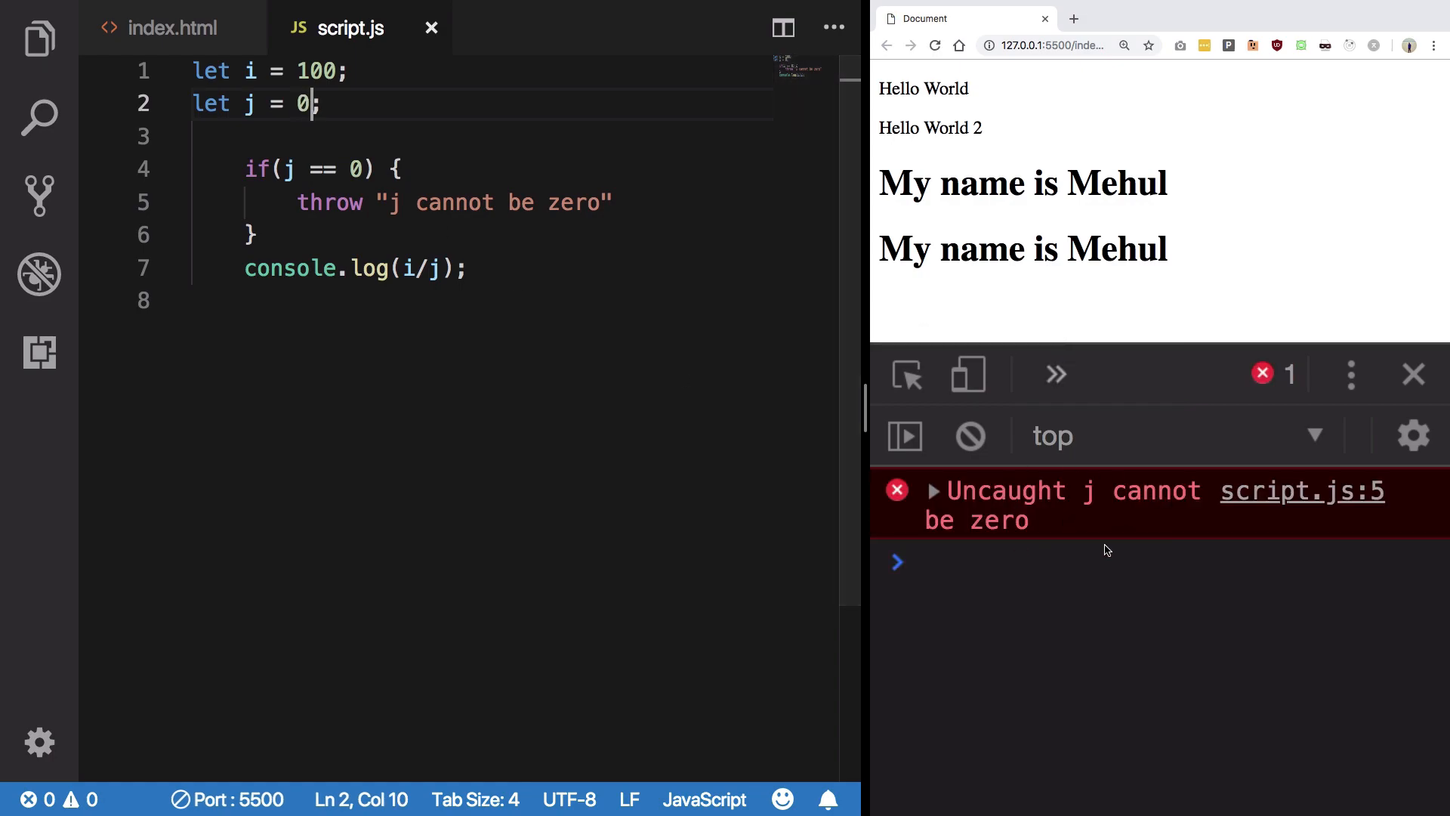
pyautogui.moveTo(1162, 539)
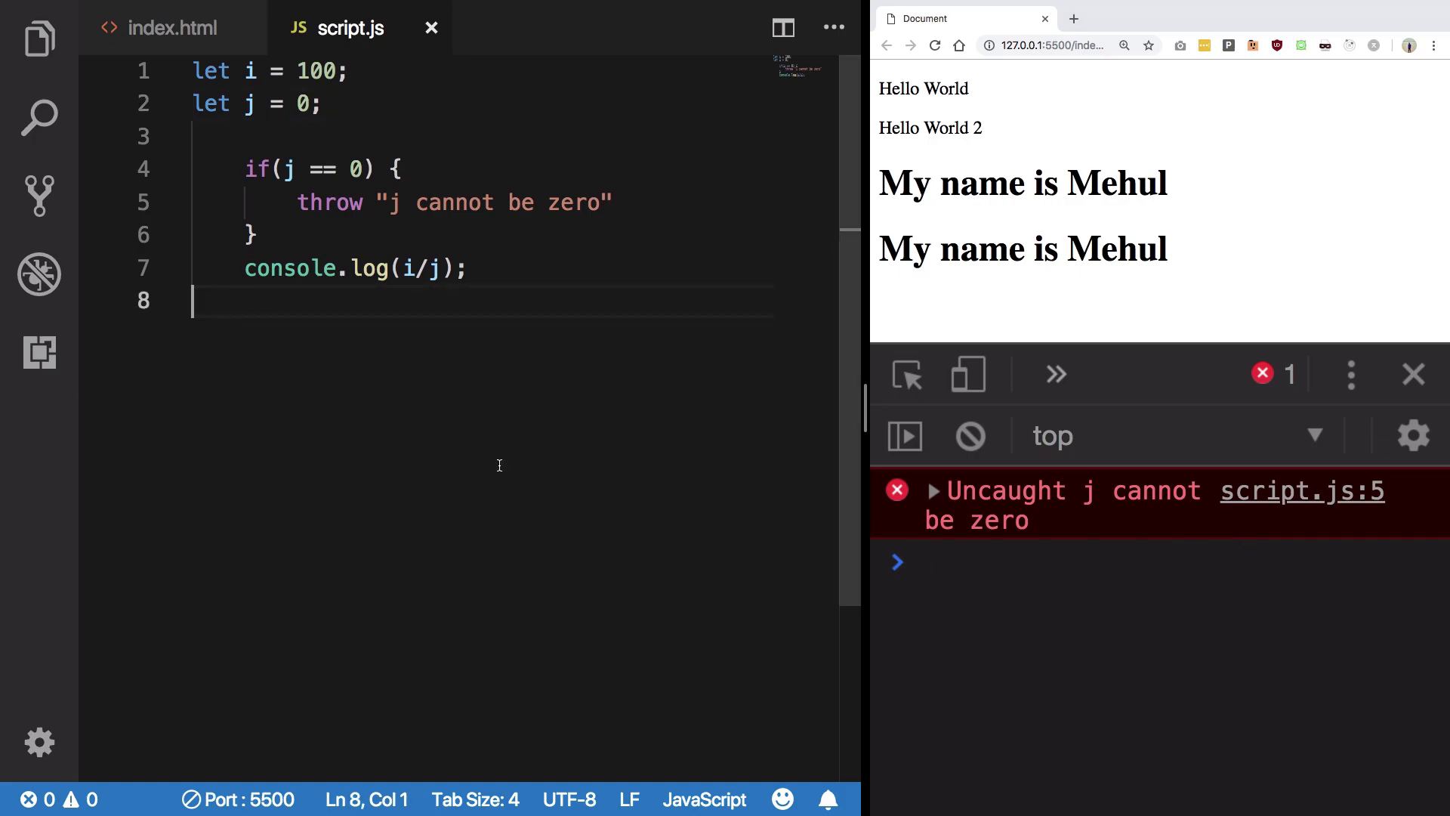
pyautogui.write('console.log(err')
pyautogui.click(260, 103)
pyautogui.write('2')
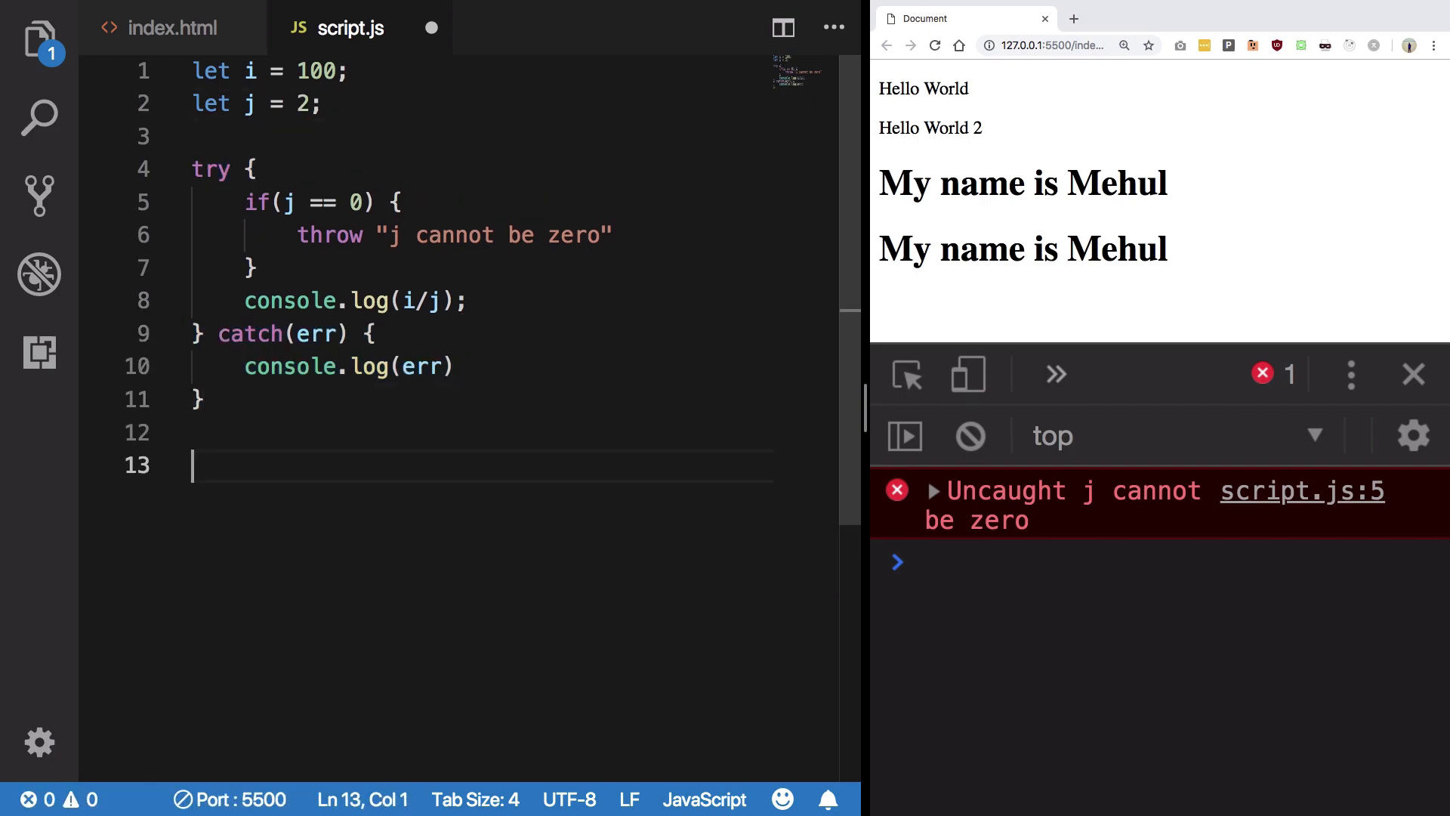
# - Add console.log("Nice little statement"); after the try/catch and save
pyautogui.write('console.log("Nice little statement");')
pyautogui.click(479, 103)
pyautogui.write('0')
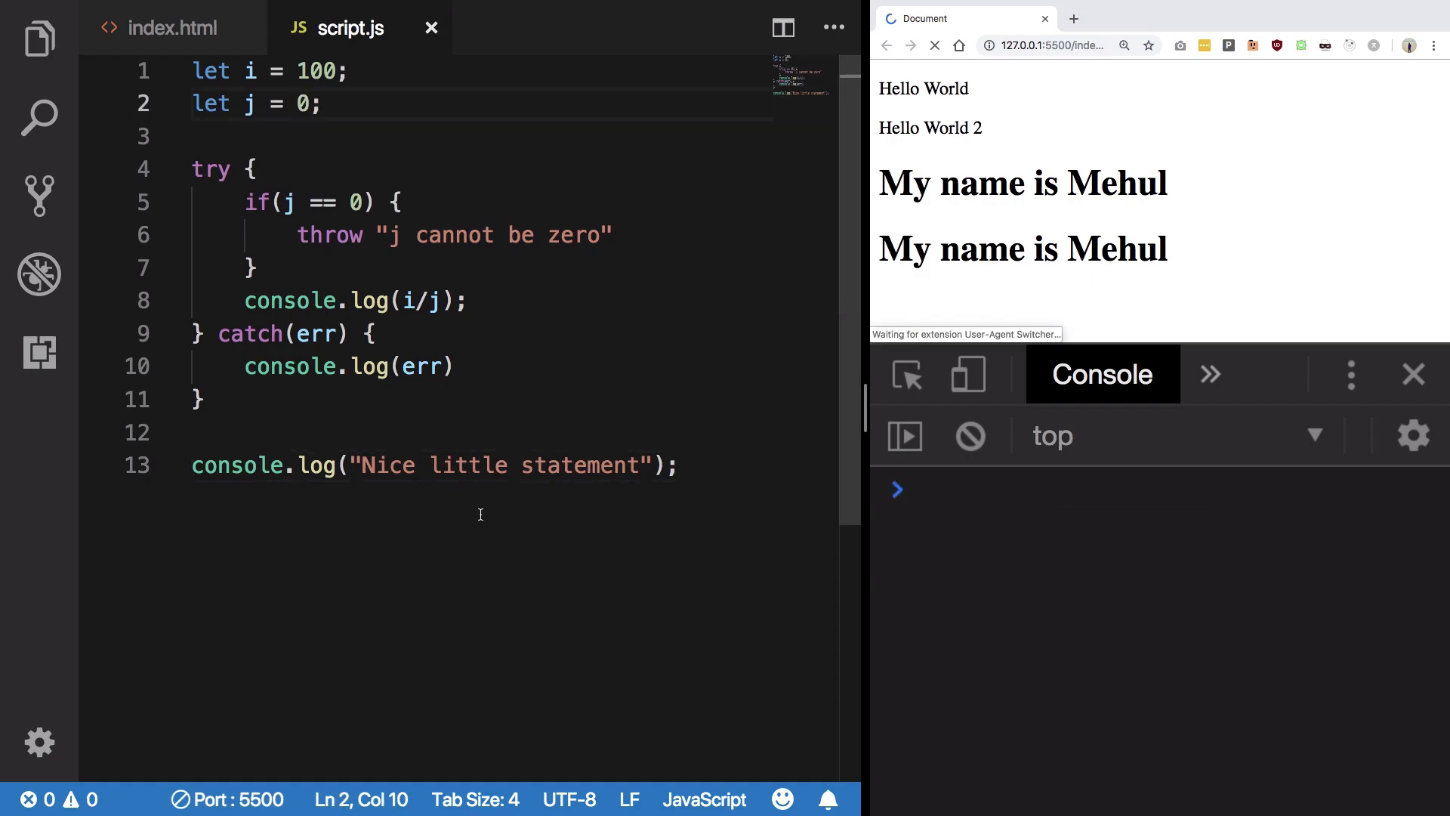
pyautogui.click(934, 45)
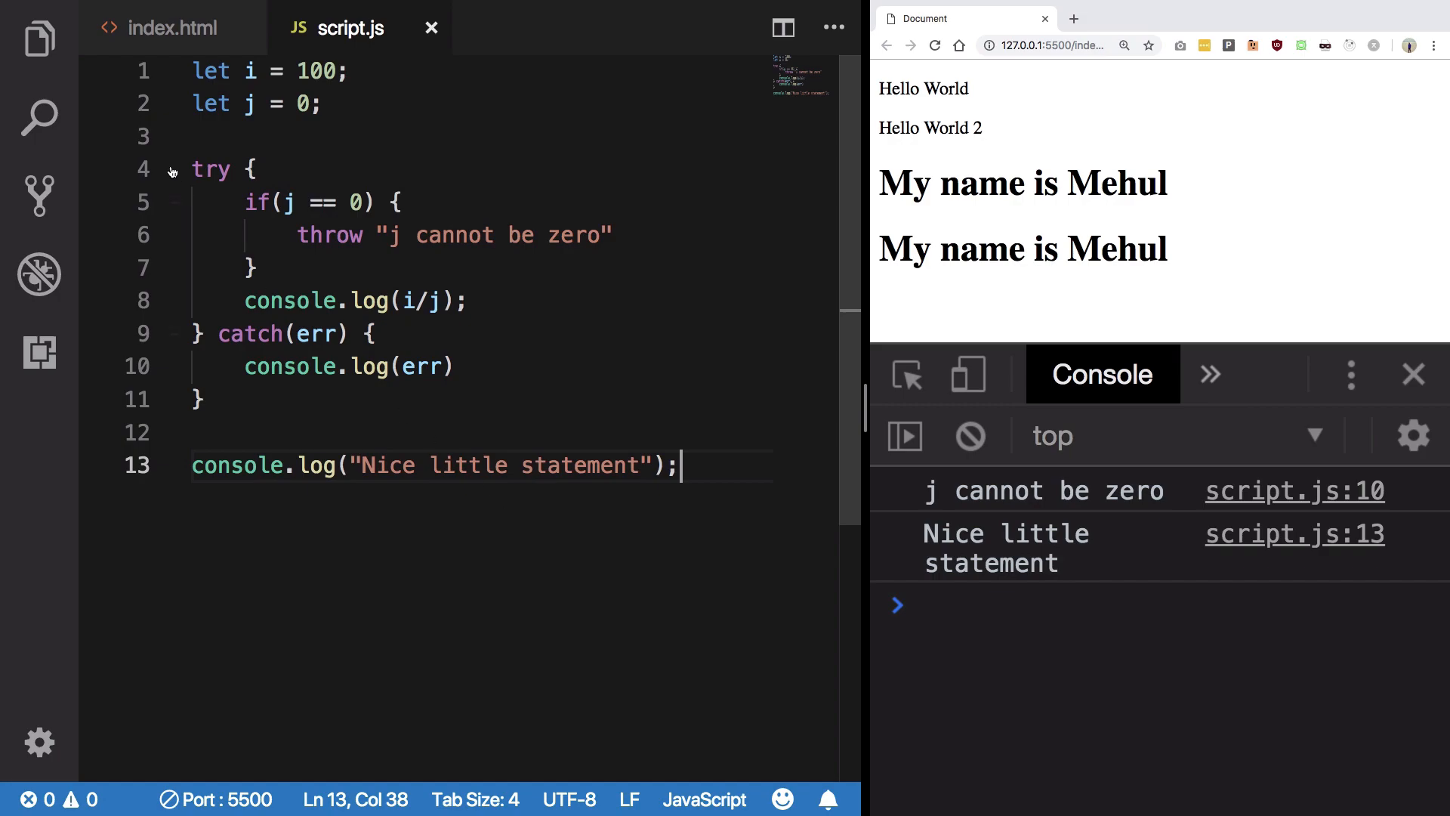
# - Highlight the catch and throw keywords to point them out
pyautogui.doubleClick(249, 334)
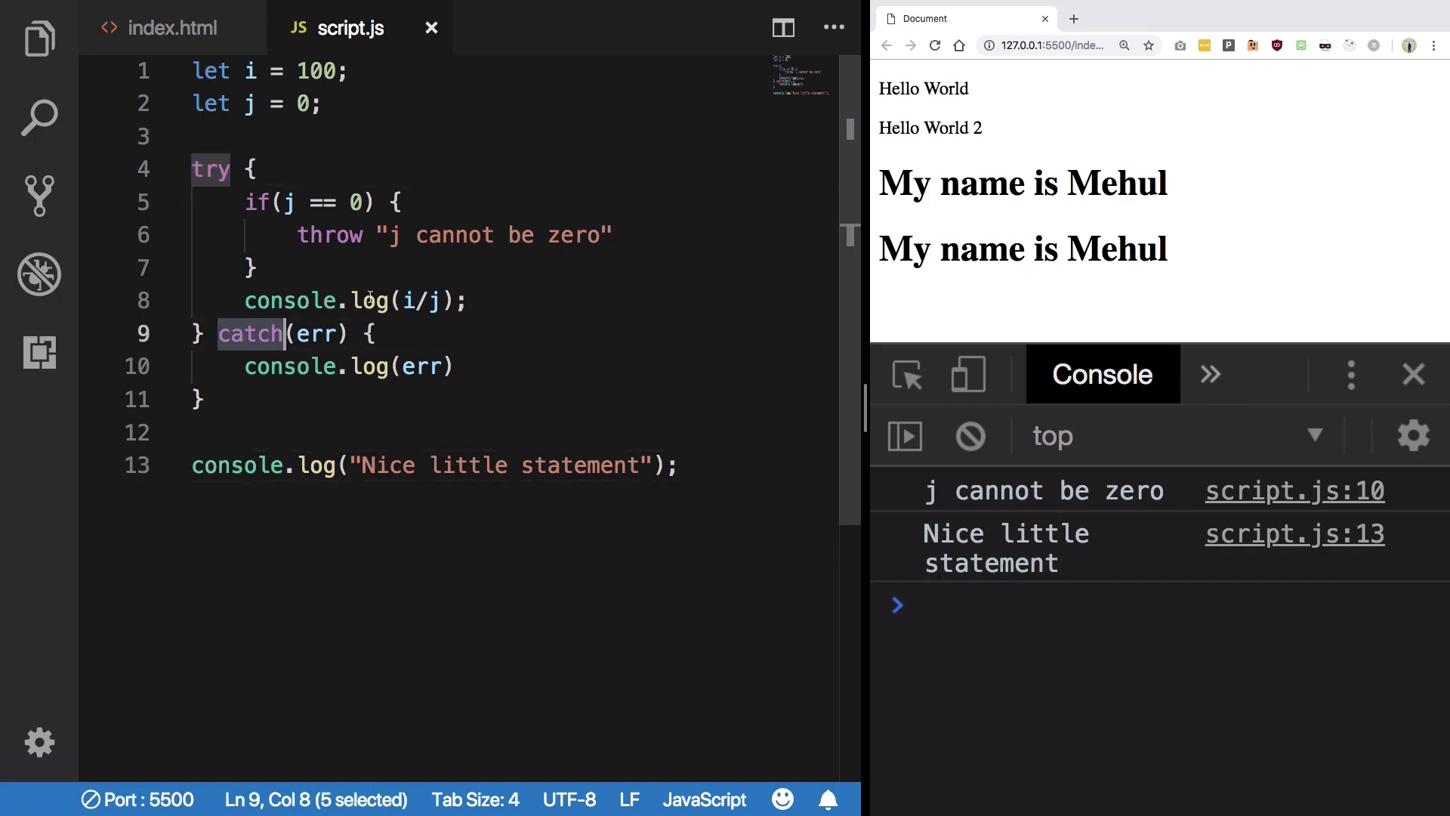
pyautogui.doubleClick(330, 234)
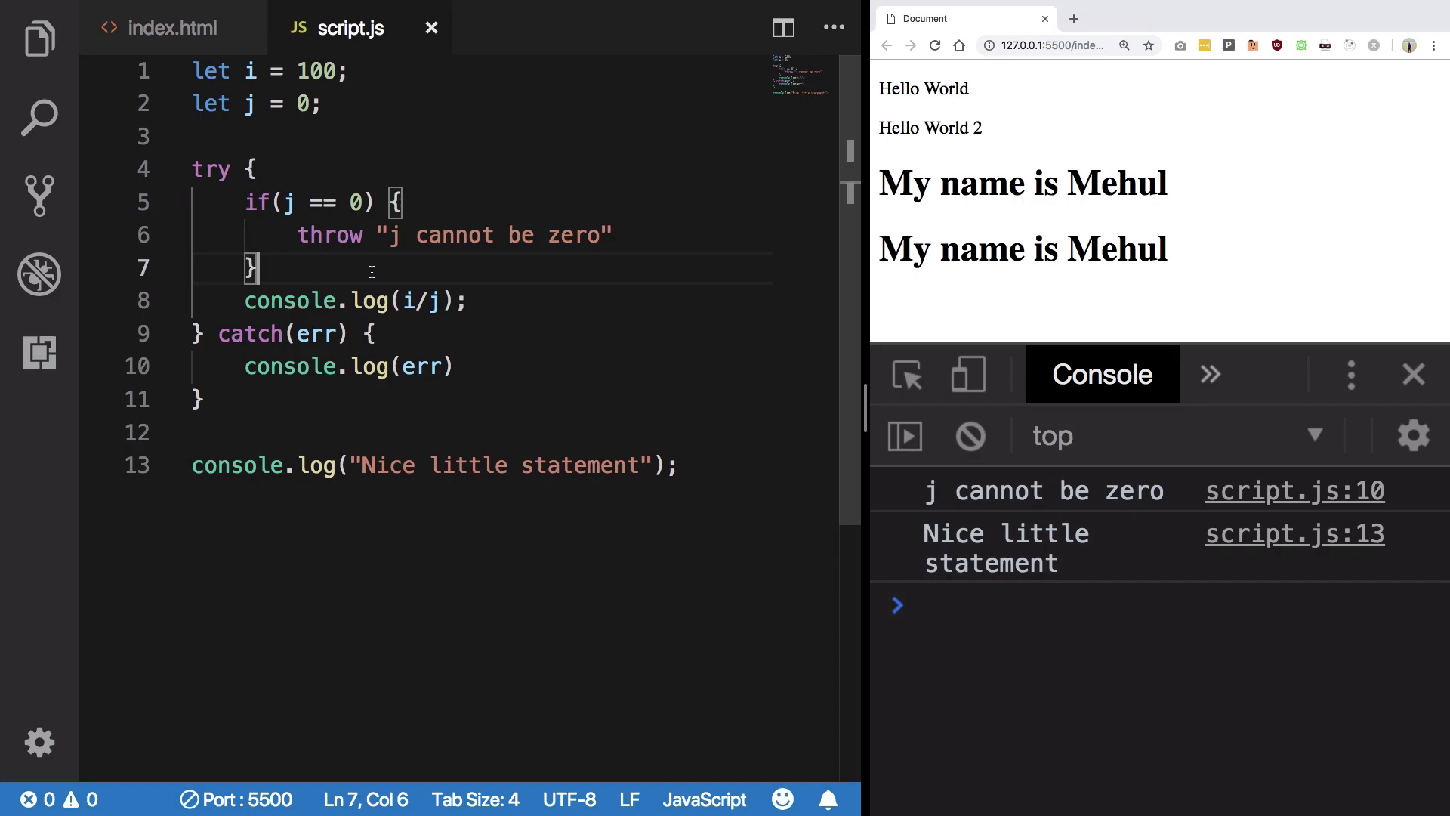
pyautogui.click(349, 236)
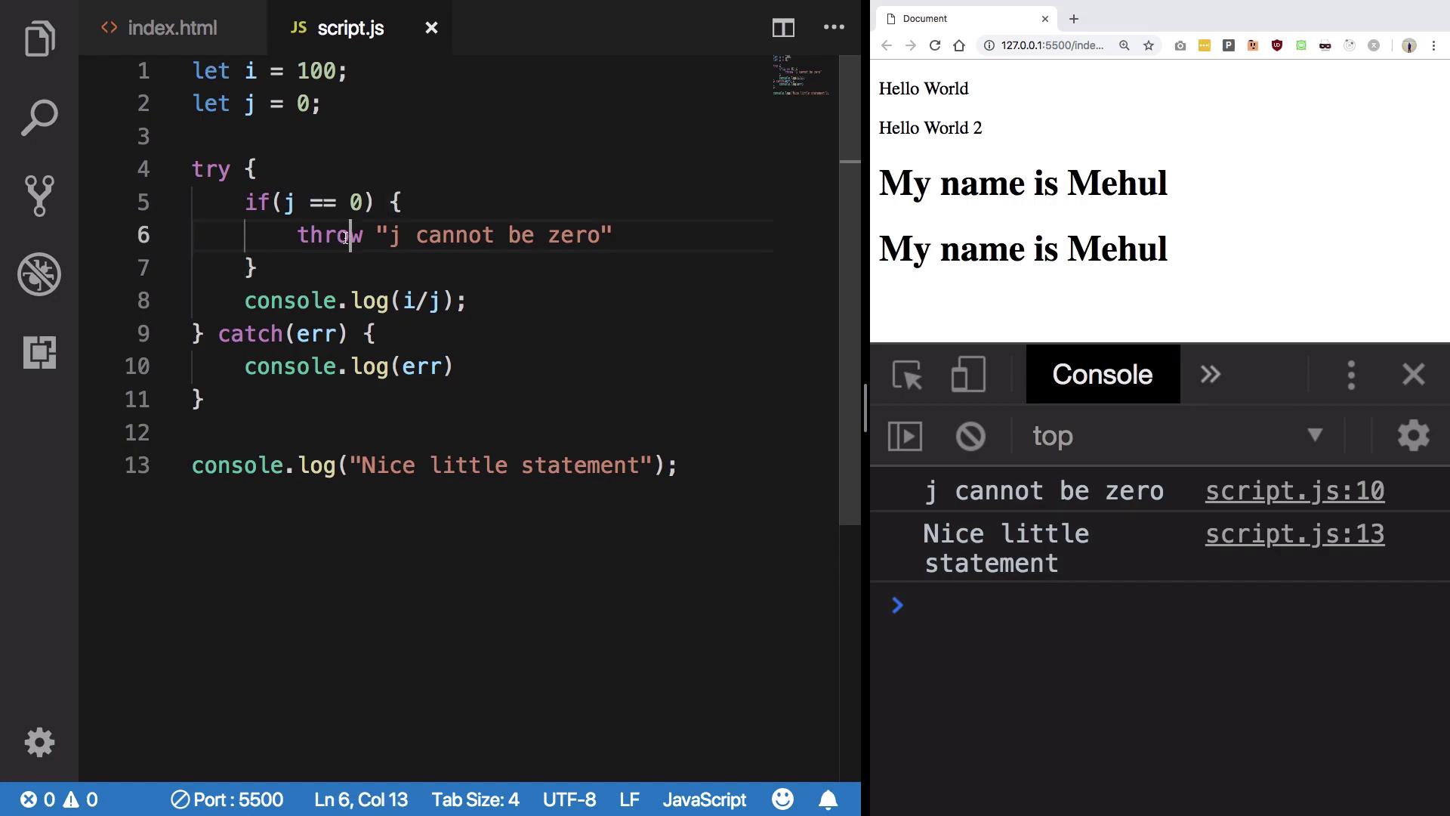
pyautogui.doubleClick(330, 234)
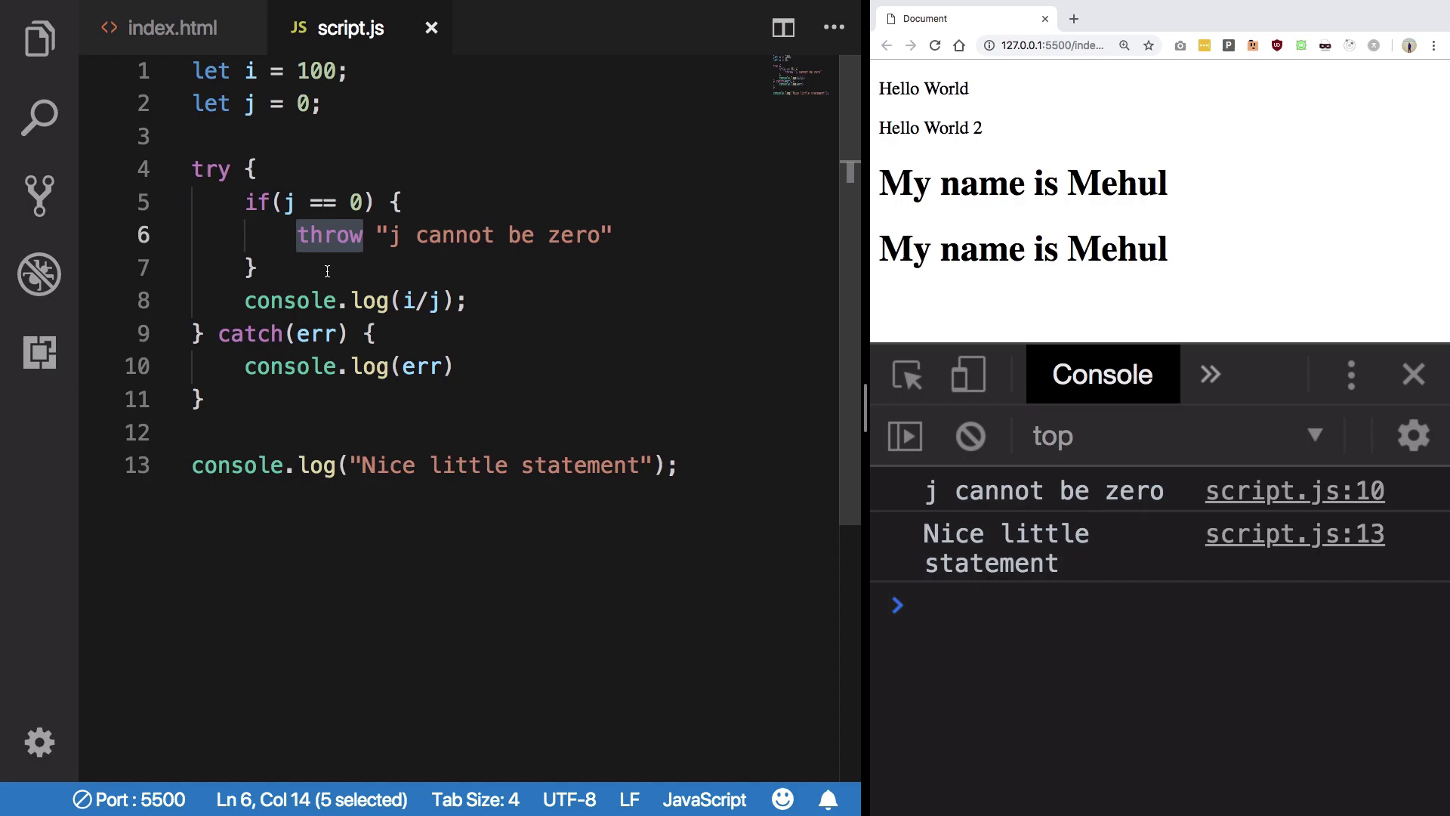
pyautogui.moveTo(473, 307)
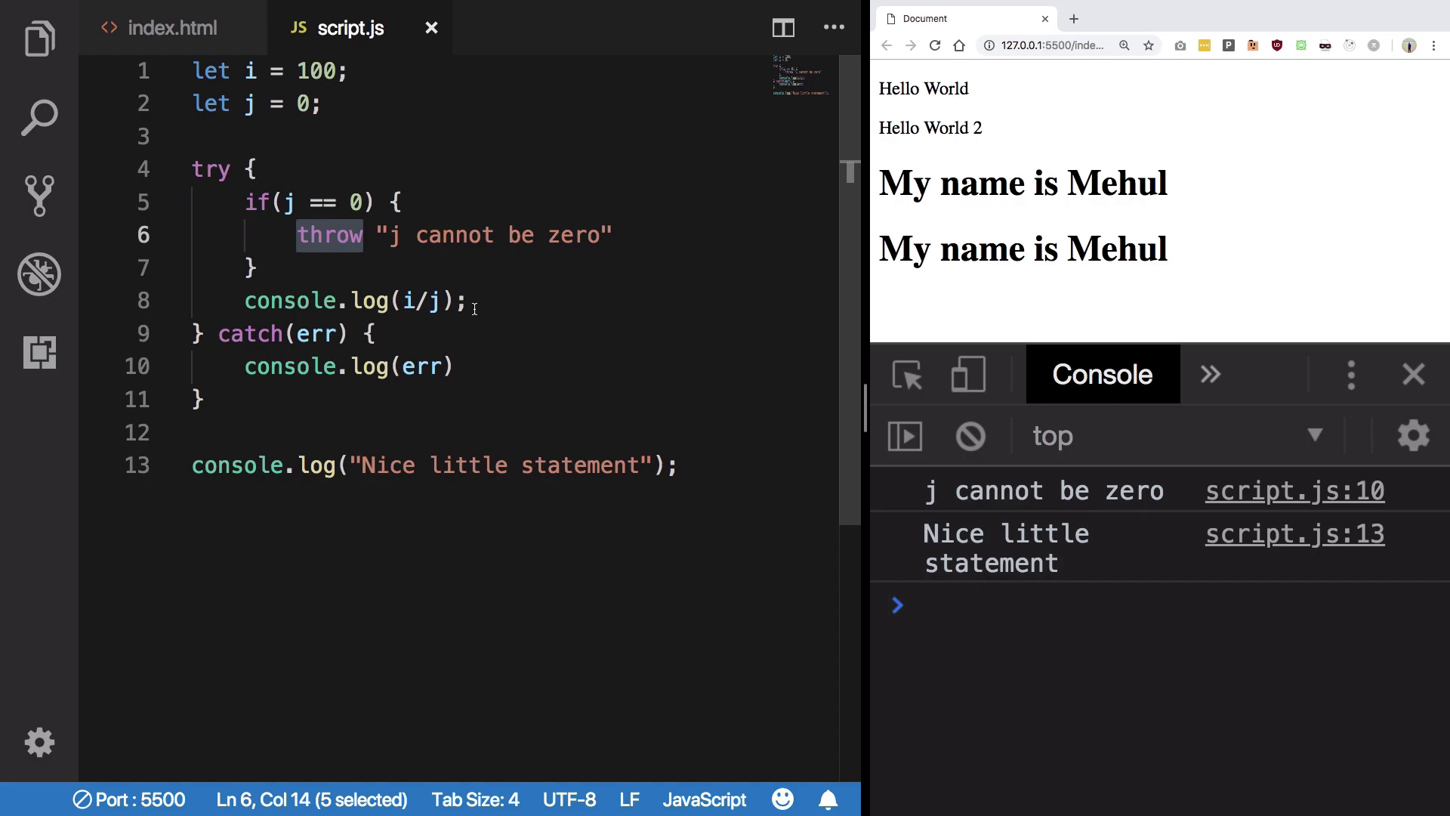
# - Replace the if/throw with document.getElementById('abc').innerText = '100' and check the caught TypeError
pyautogui.moveTo(296, 234); pyautogui.dragTo(257, 269)
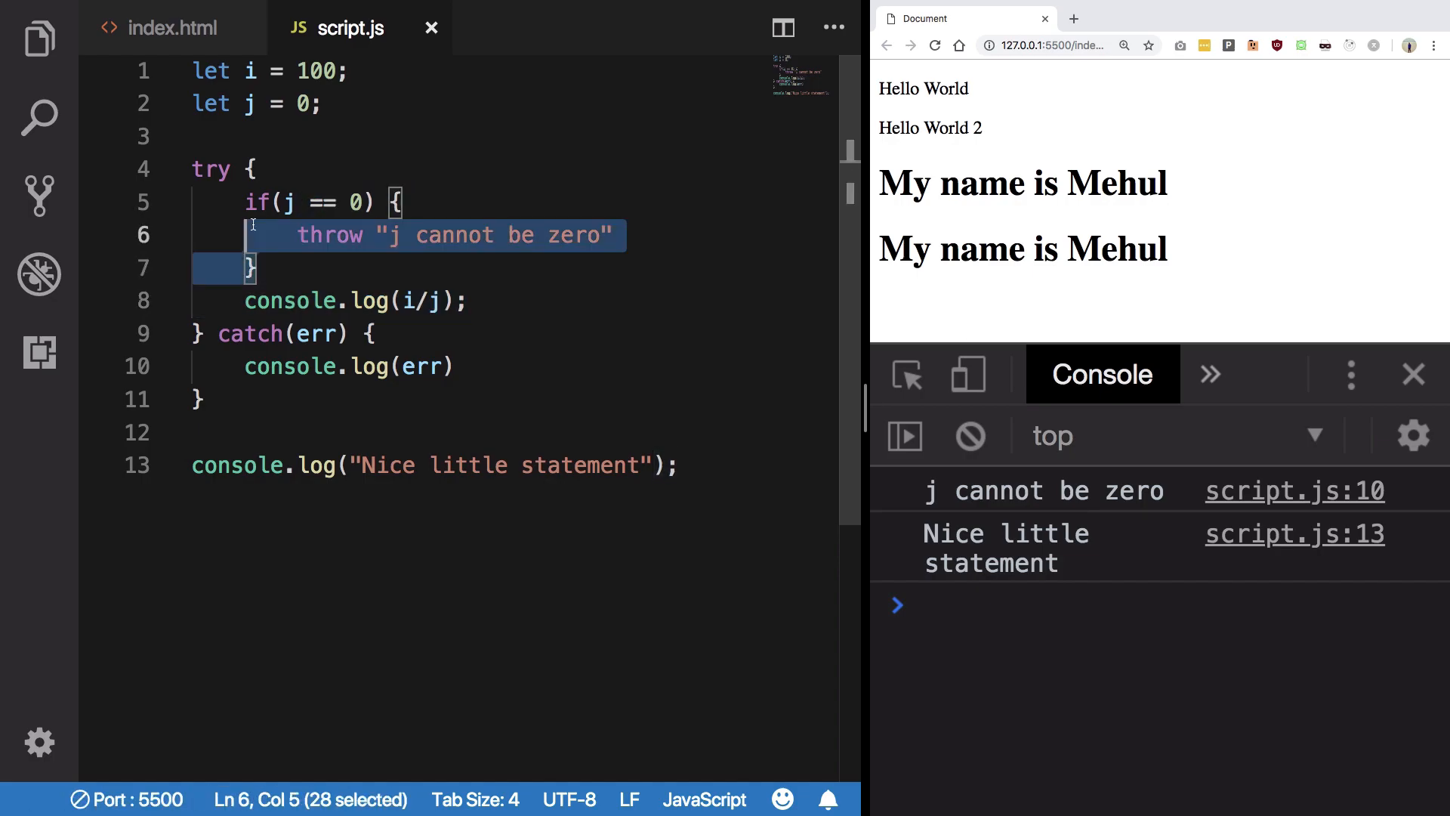
pyautogui.write('docu')
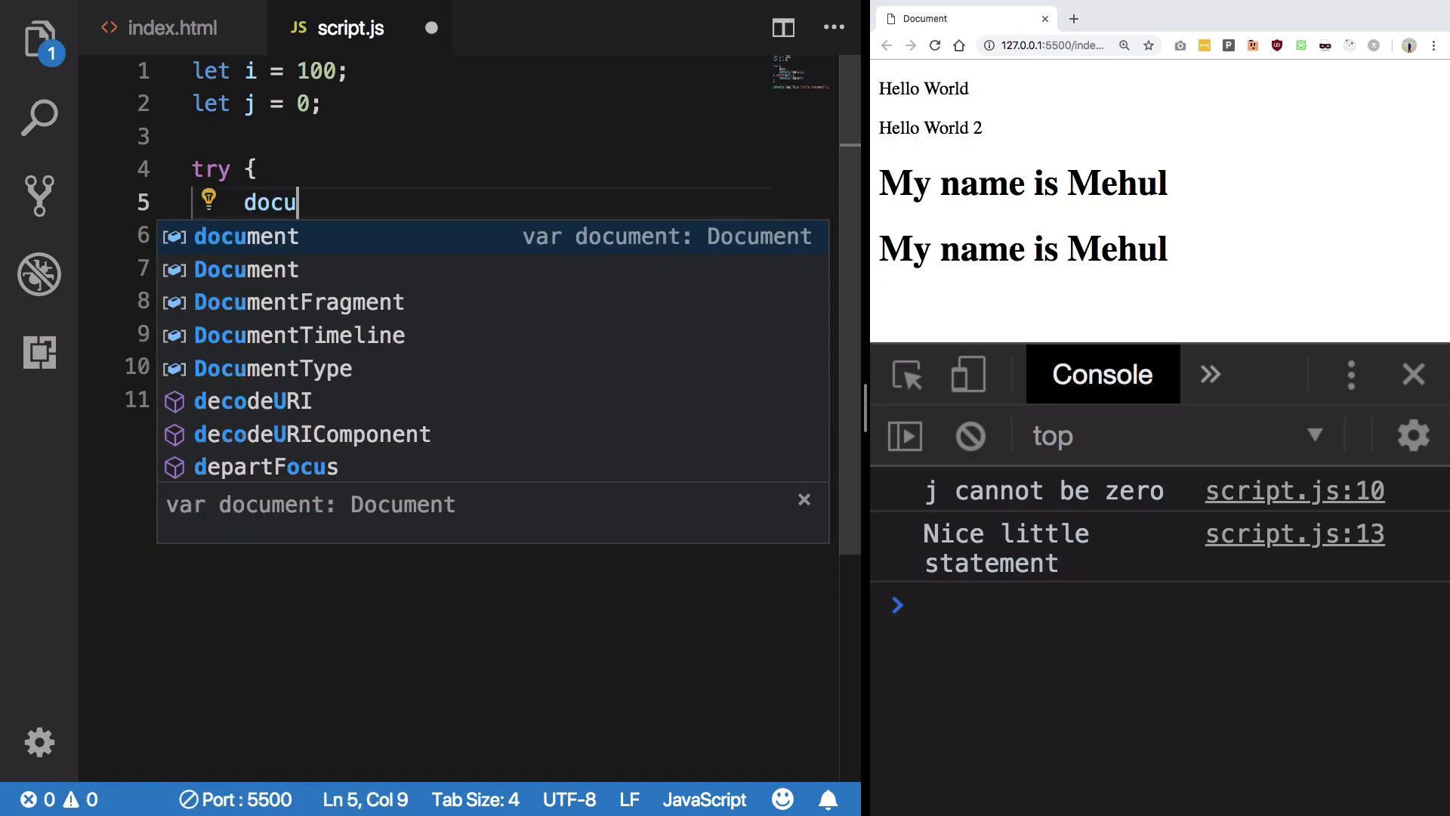
pyautogui.write("ment.getElementById('")
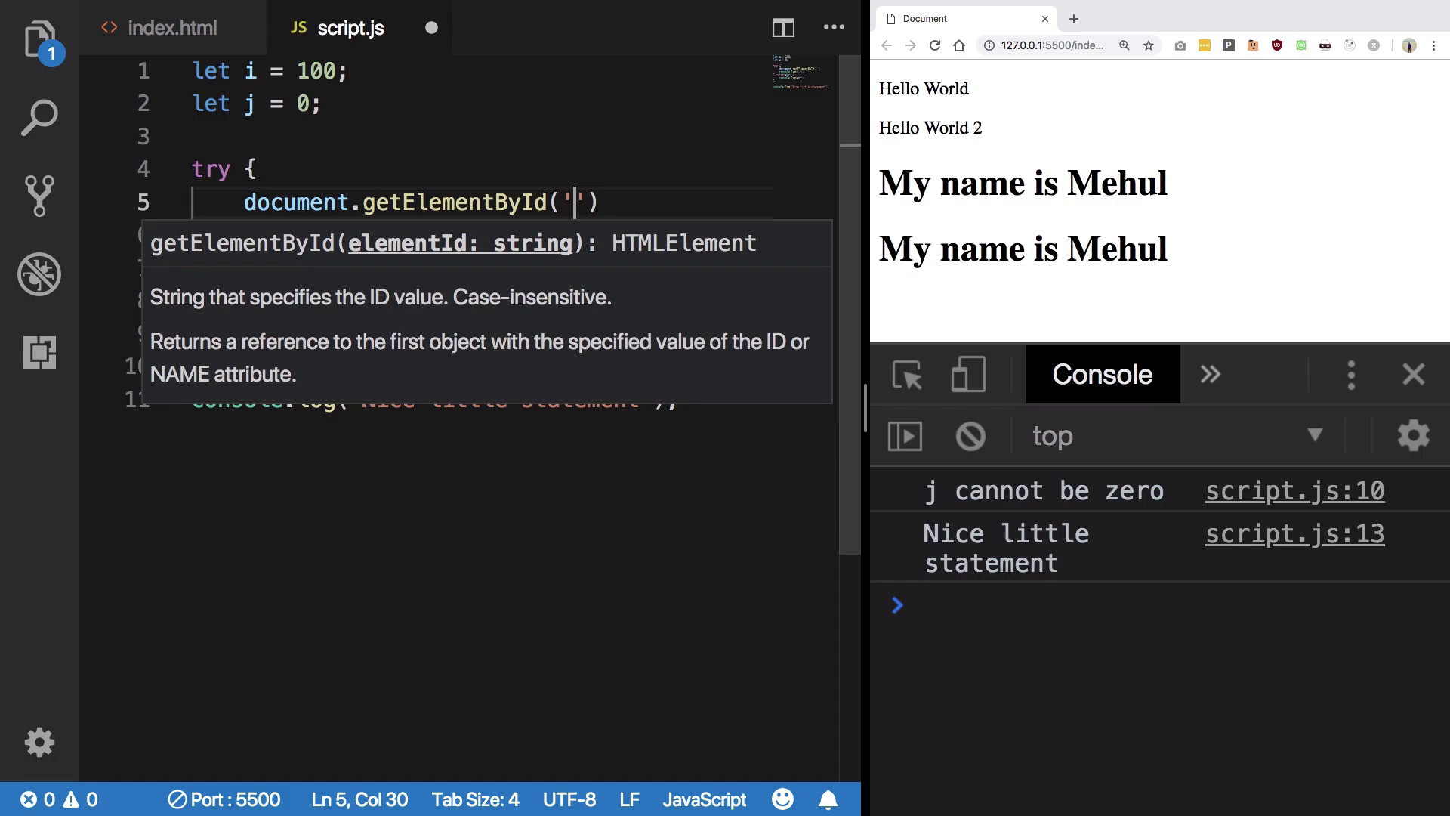
pyautogui.write('abc')
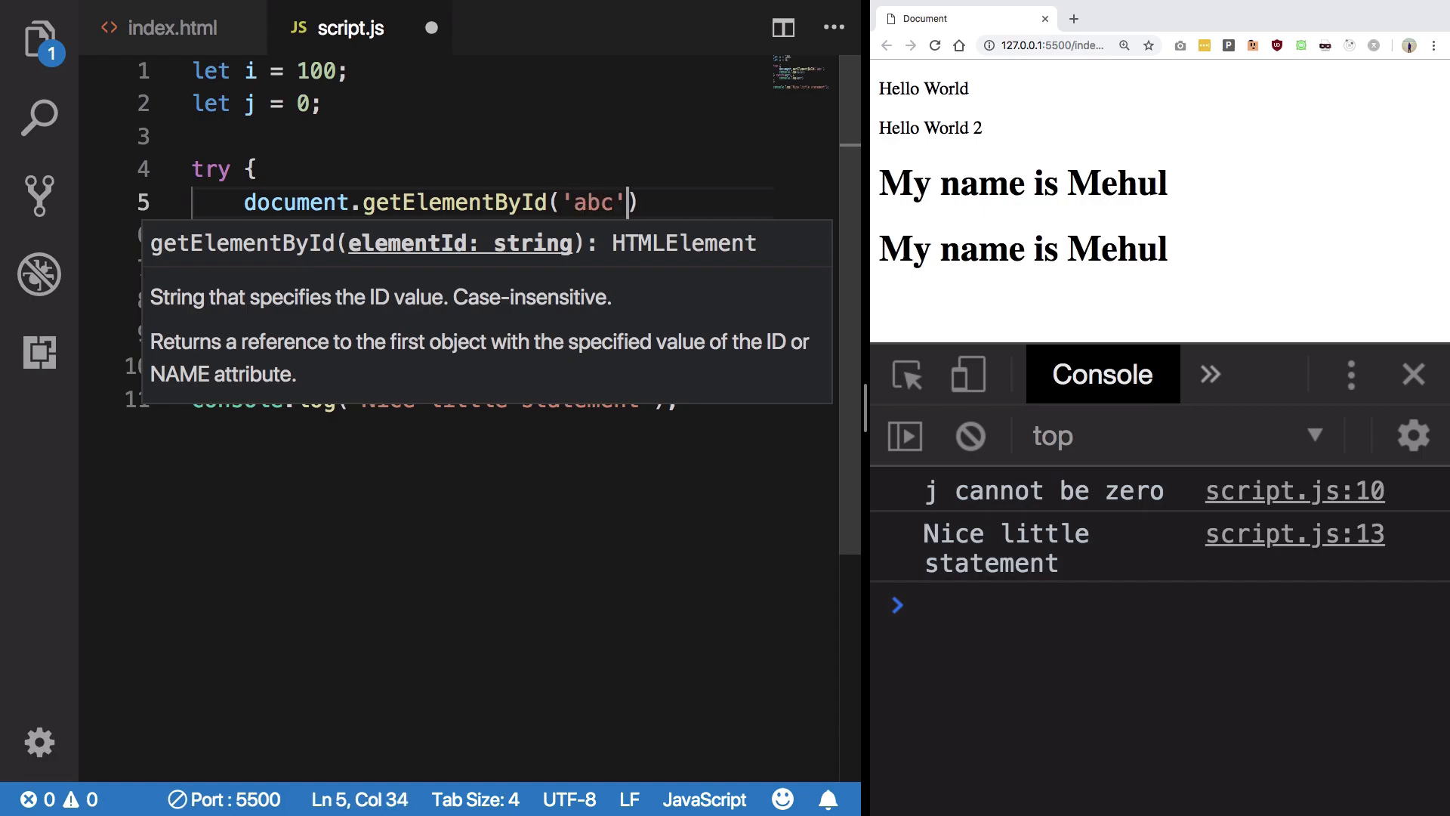
pyautogui.write(".innerText = '100")
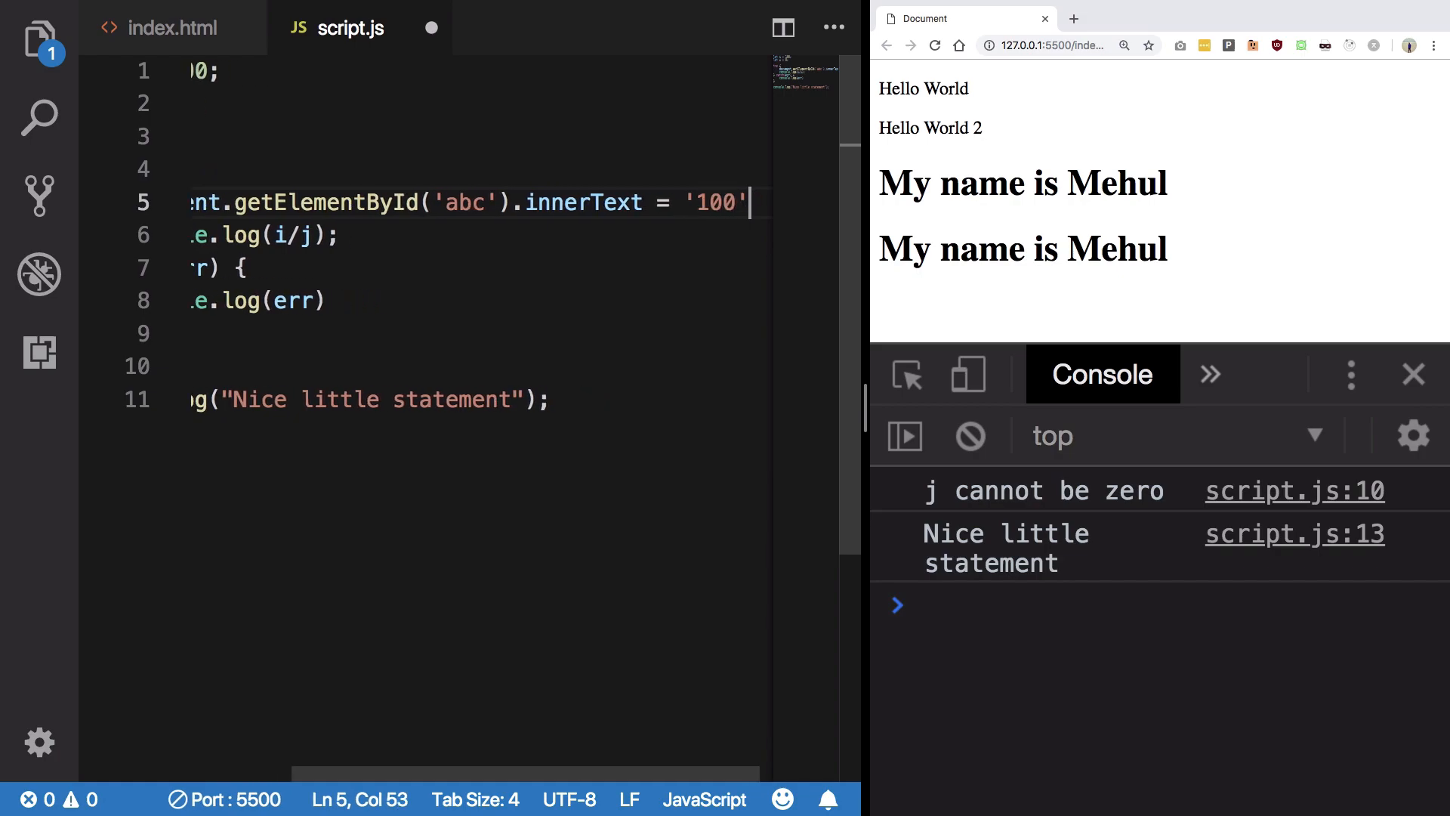
pyautogui.moveTo(546, 222)
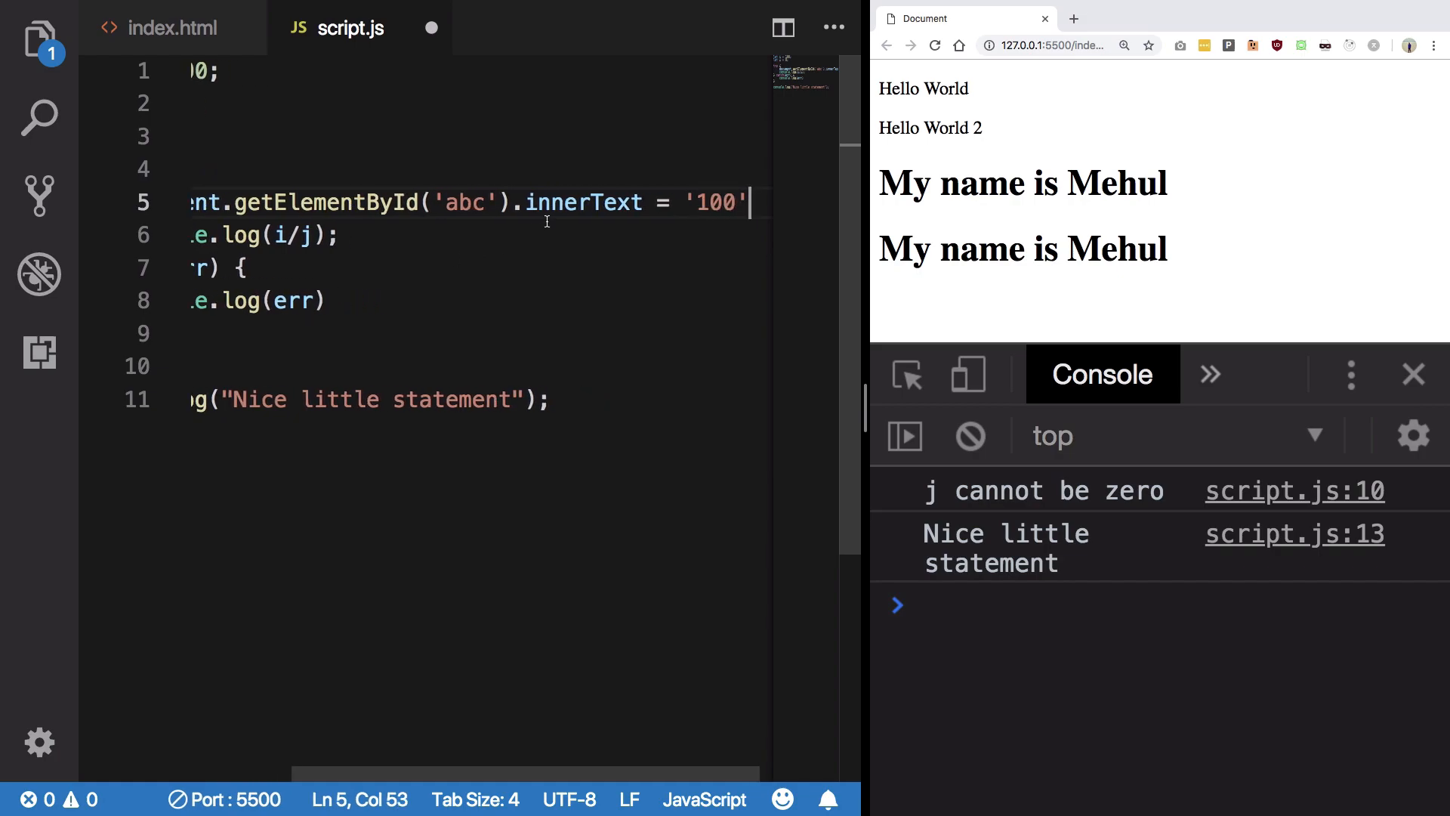
pyautogui.moveTo(508, 187)
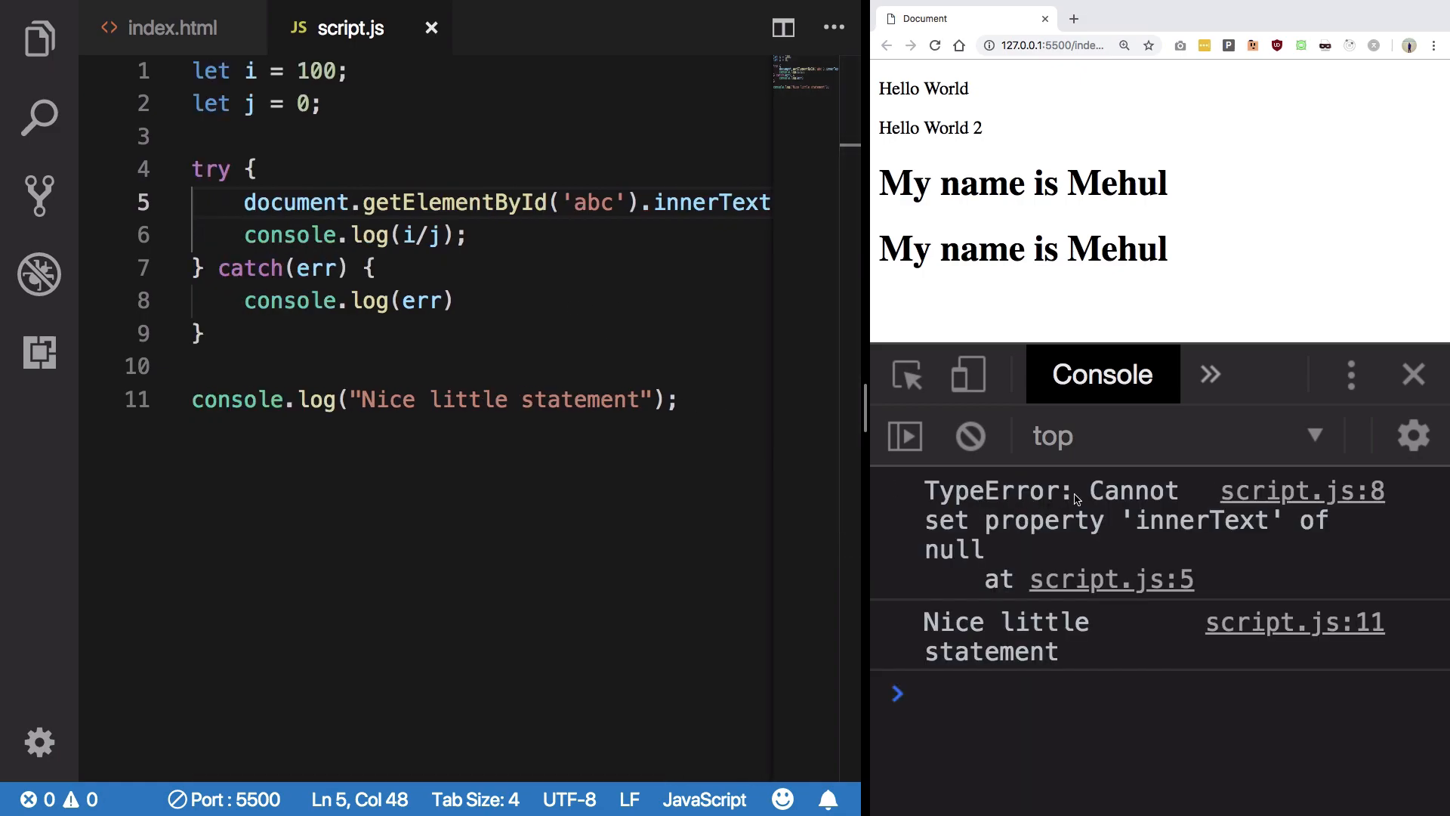
pyautogui.moveTo(953, 549)
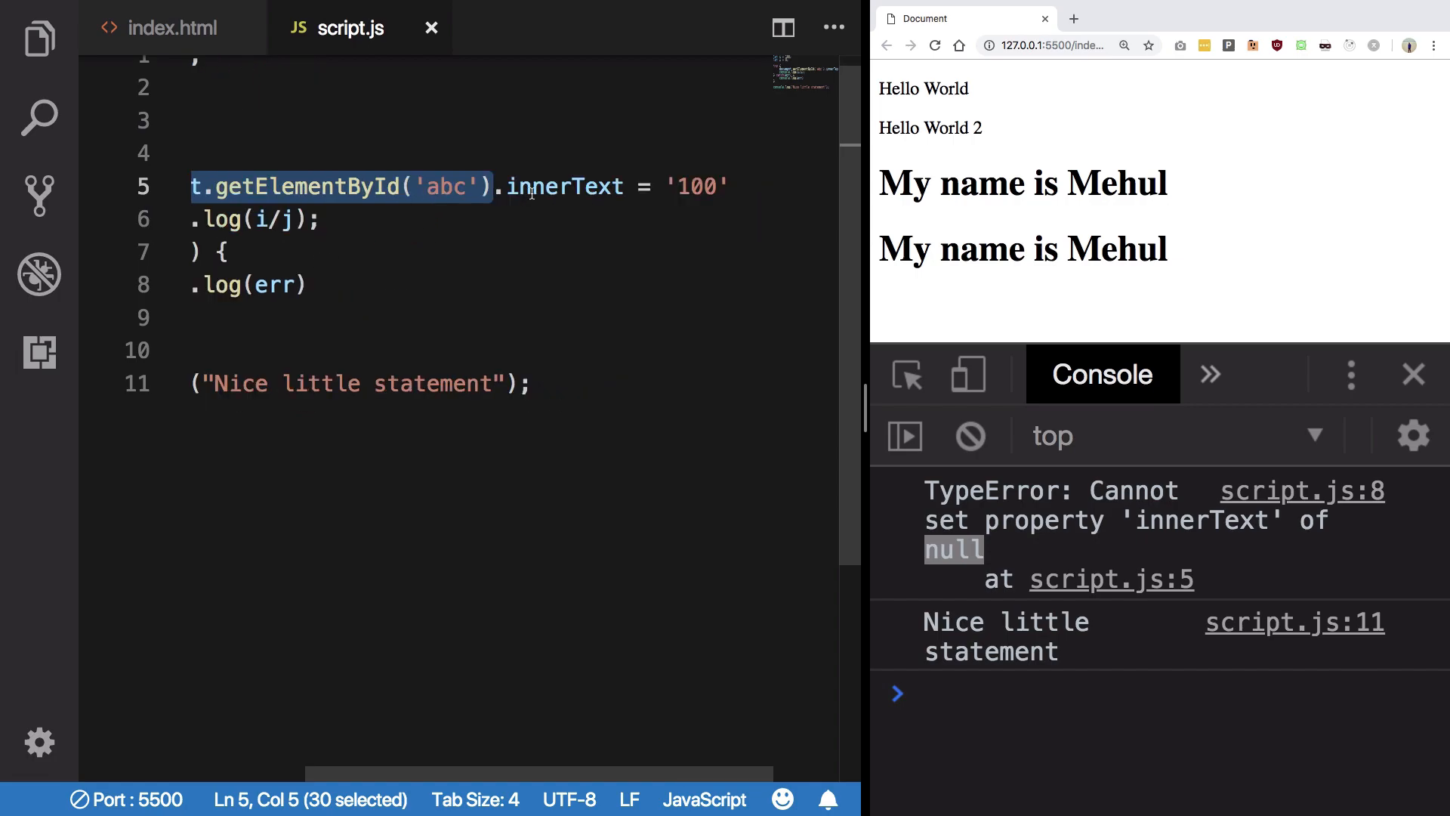
pyautogui.scroll(3)
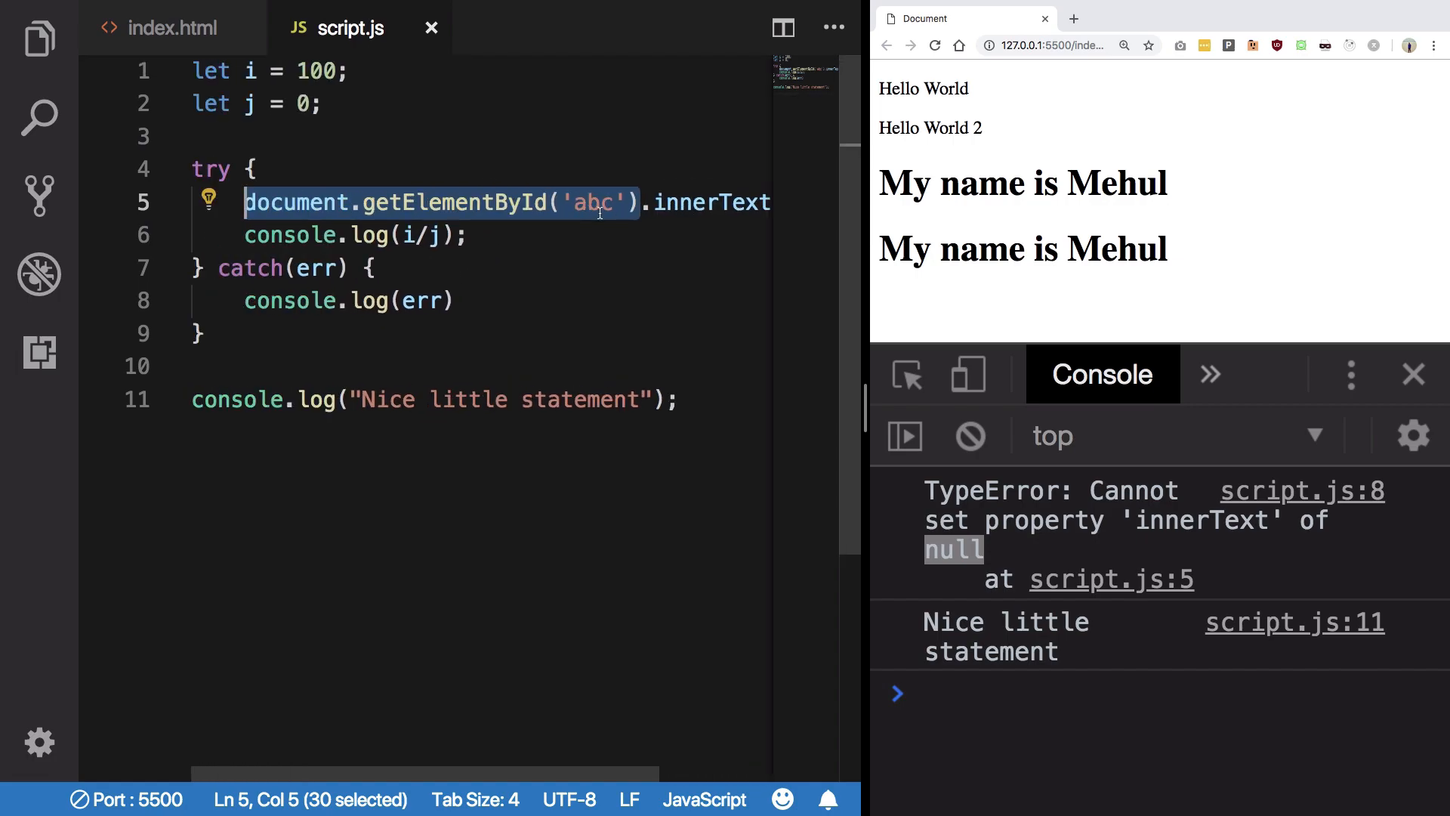